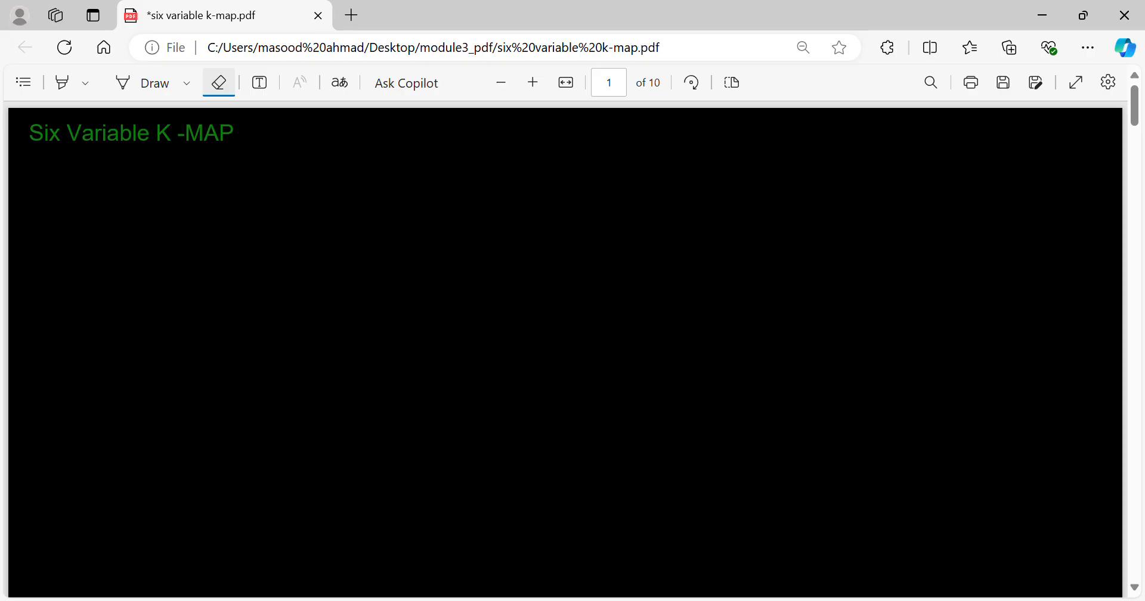
Sketch the first green rectangle edge by edge, then start a second rectangle to its right.
click(153, 83)
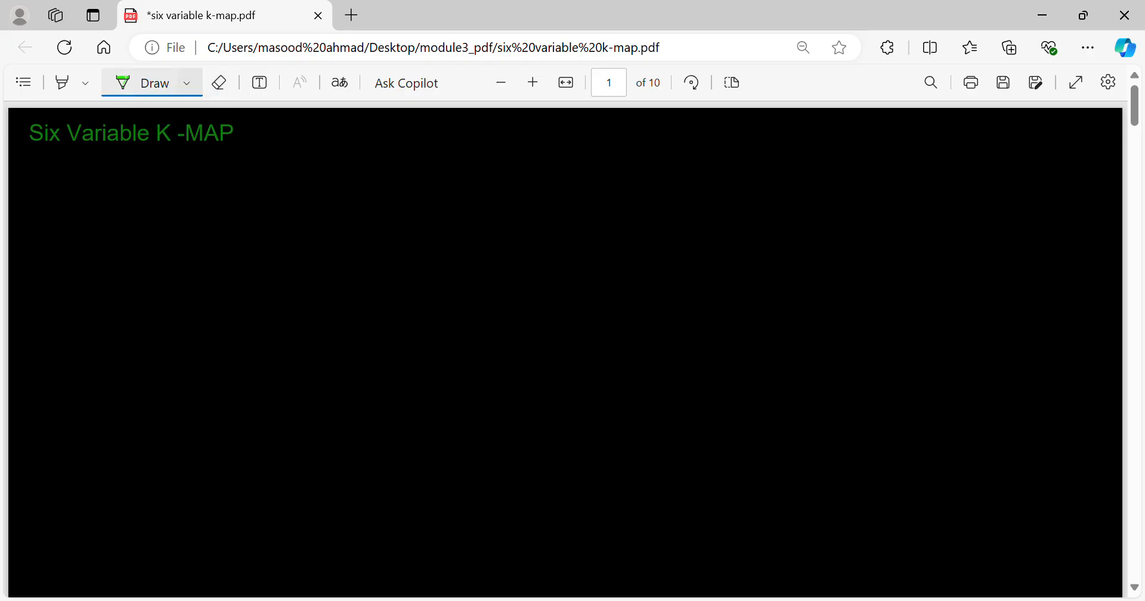
click(531, 259)
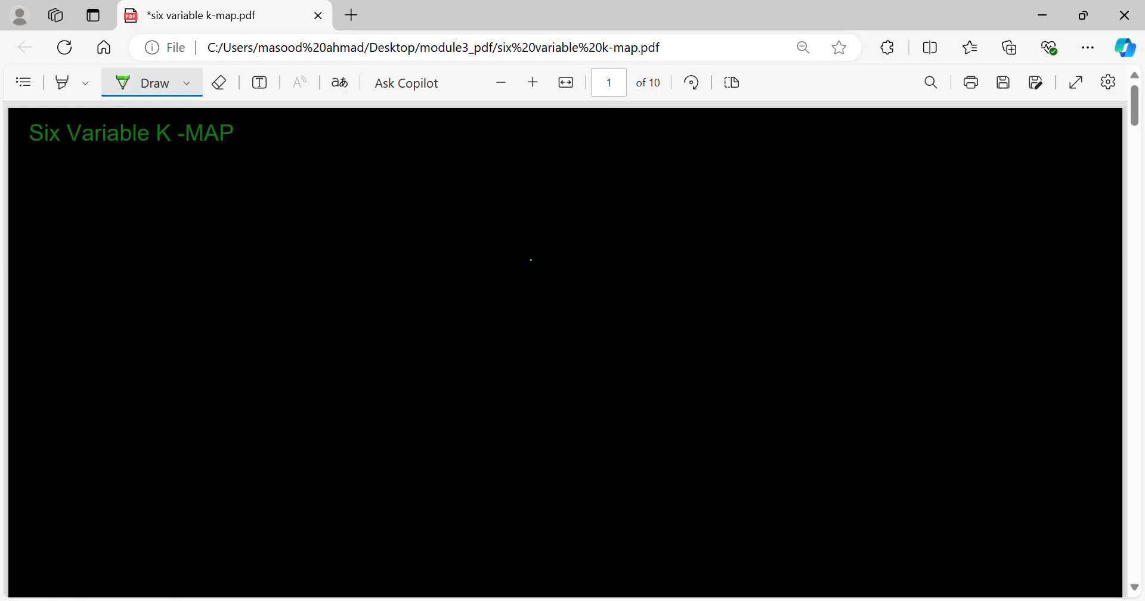
drag(474, 211, 645, 199)
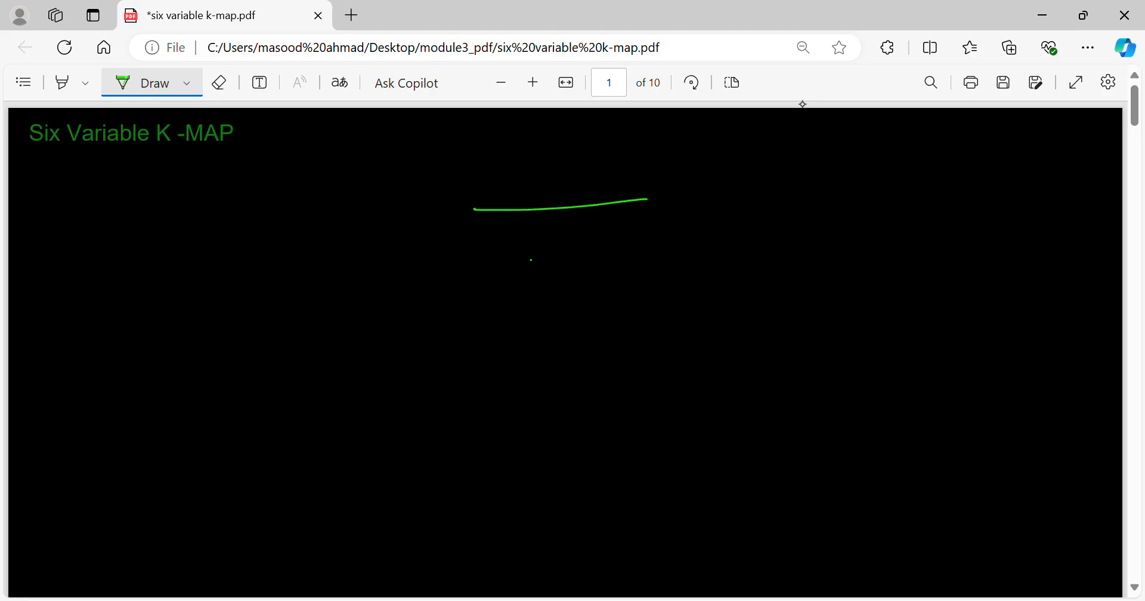
drag(472, 208, 478, 343)
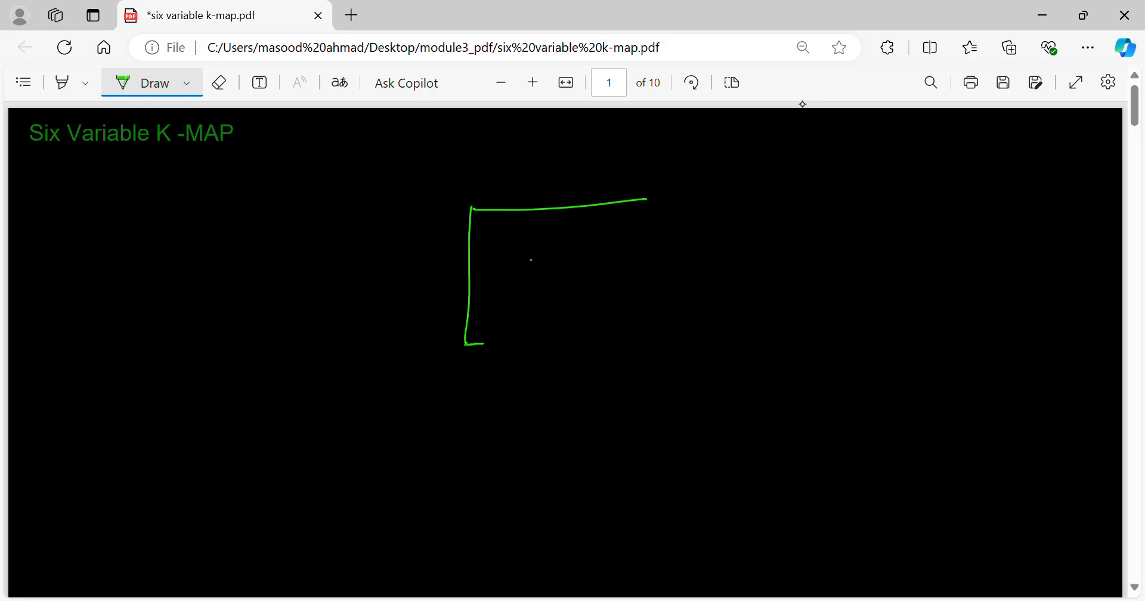
drag(642, 199, 635, 339)
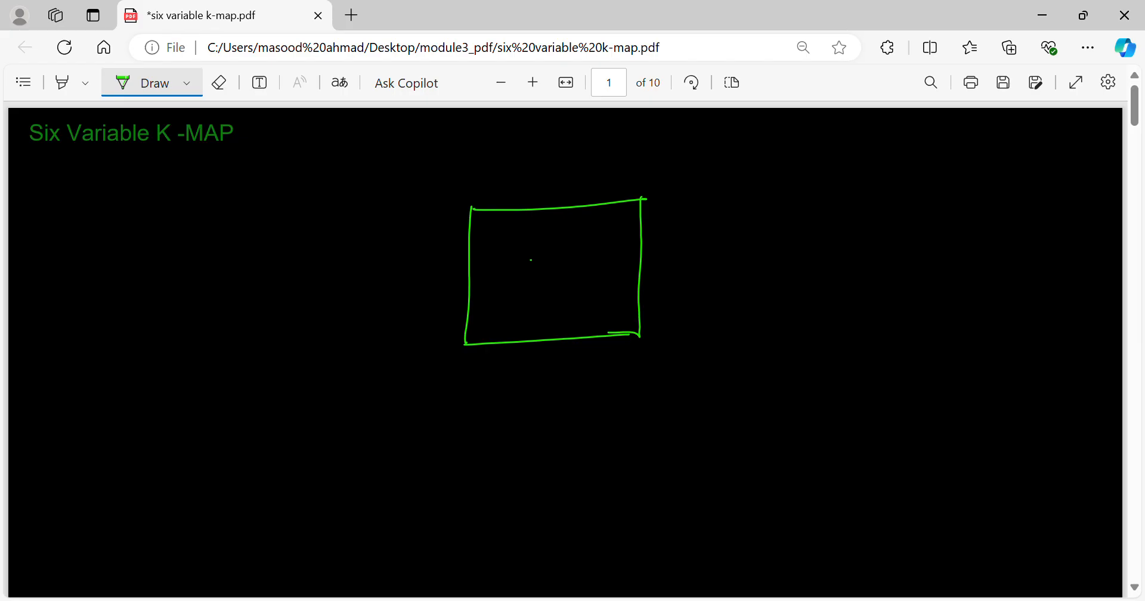
drag(737, 201, 908, 206)
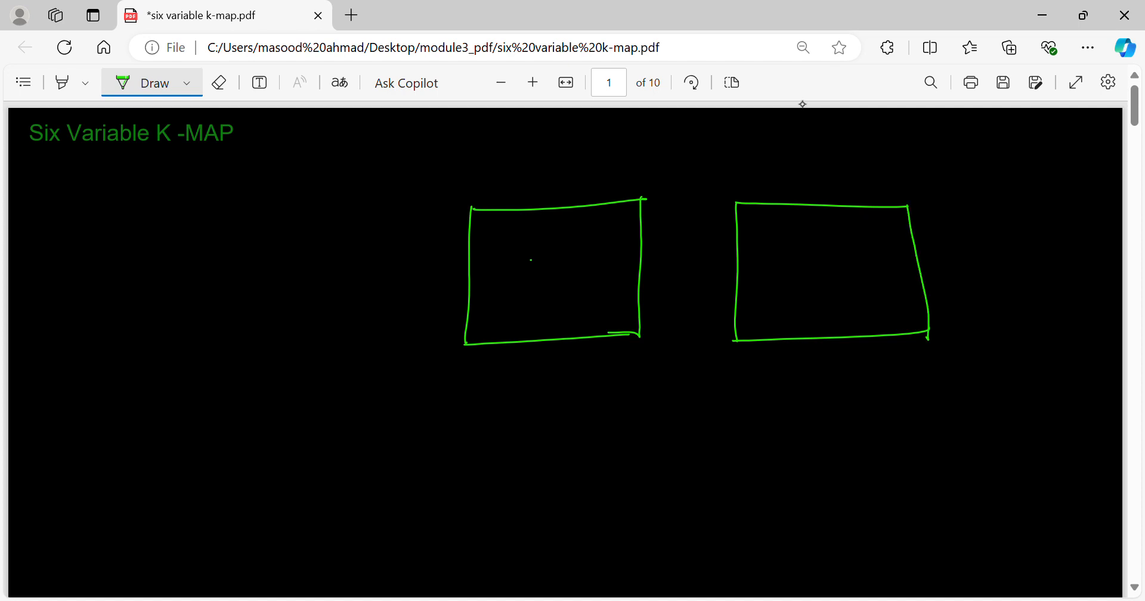
Fix the second box's right edge and rule both rectangles into 4x4 grids with divider lines.
click(218, 82)
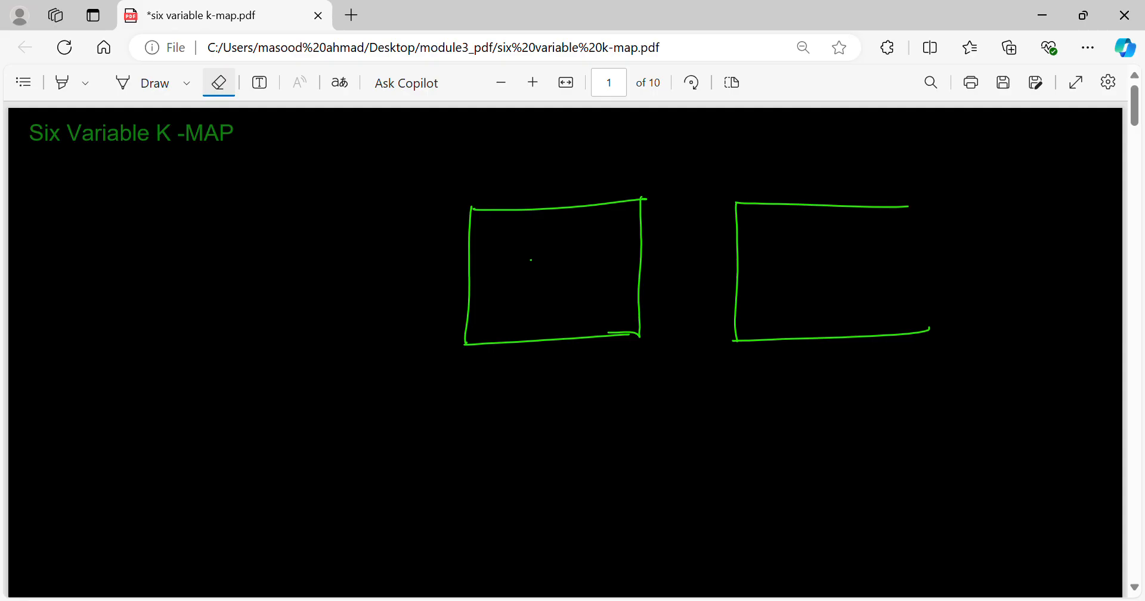
click(149, 82)
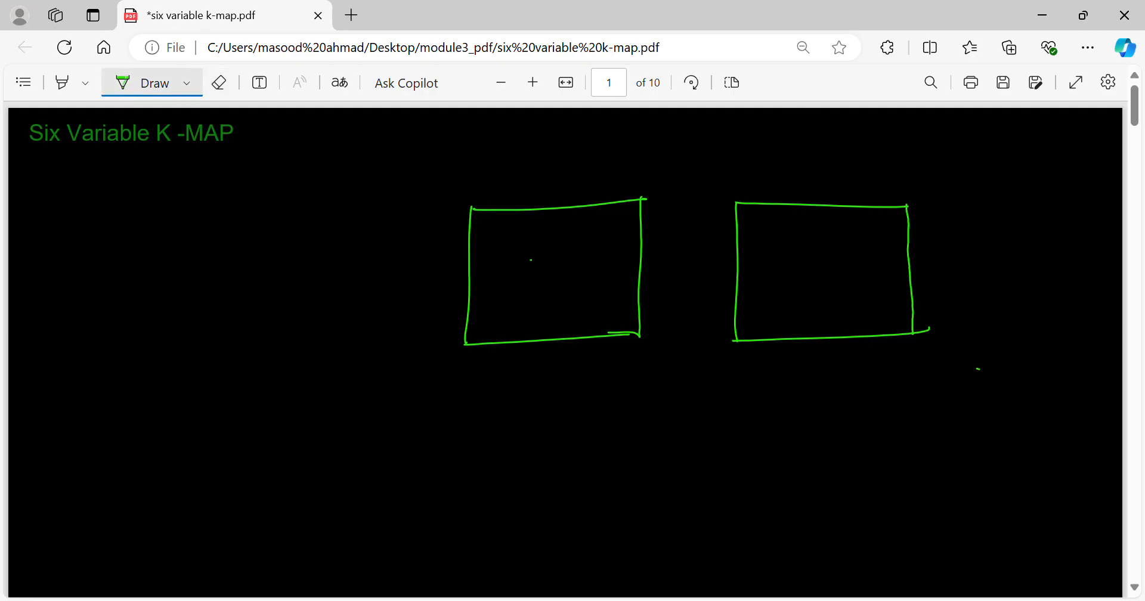
drag(465, 273, 625, 263)
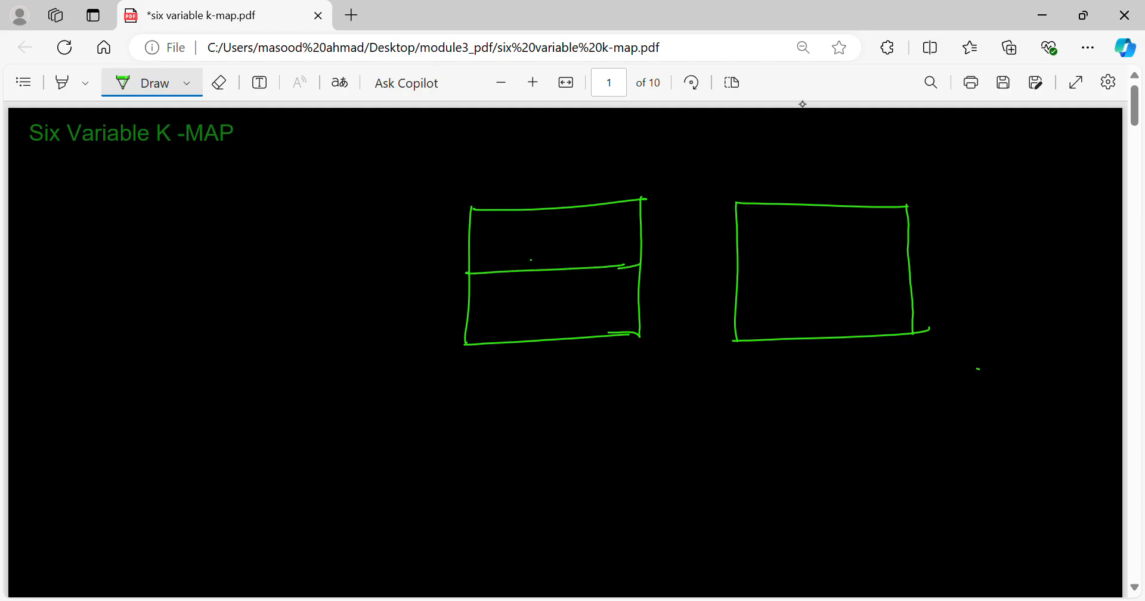
drag(465, 240, 635, 240)
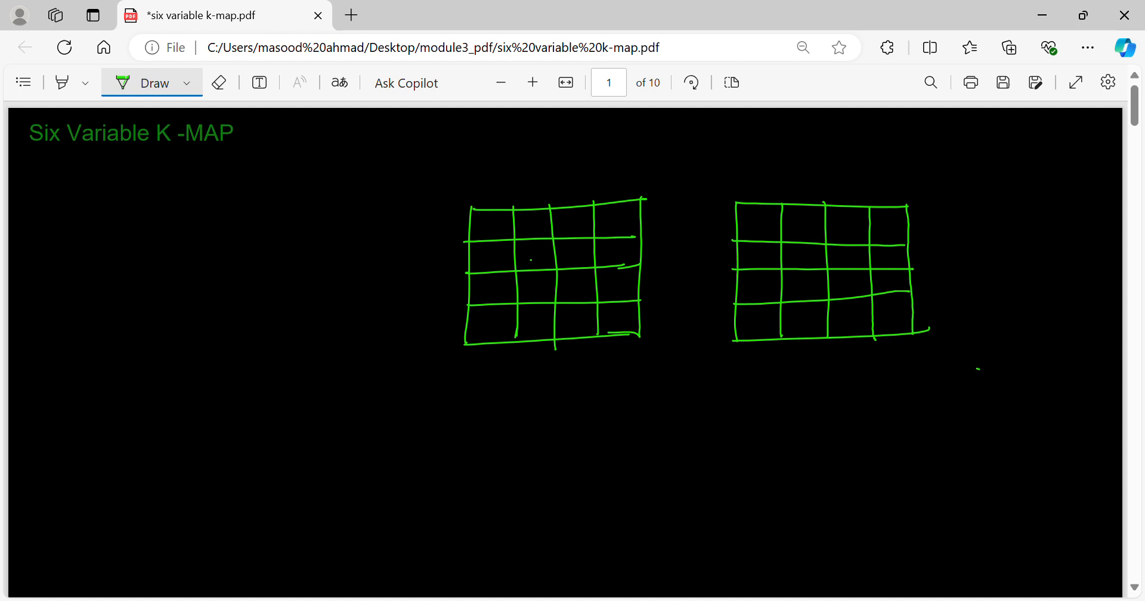
Write ABCDEF under the title, underline it and circle the AB pair.
drag(48, 190, 98, 194)
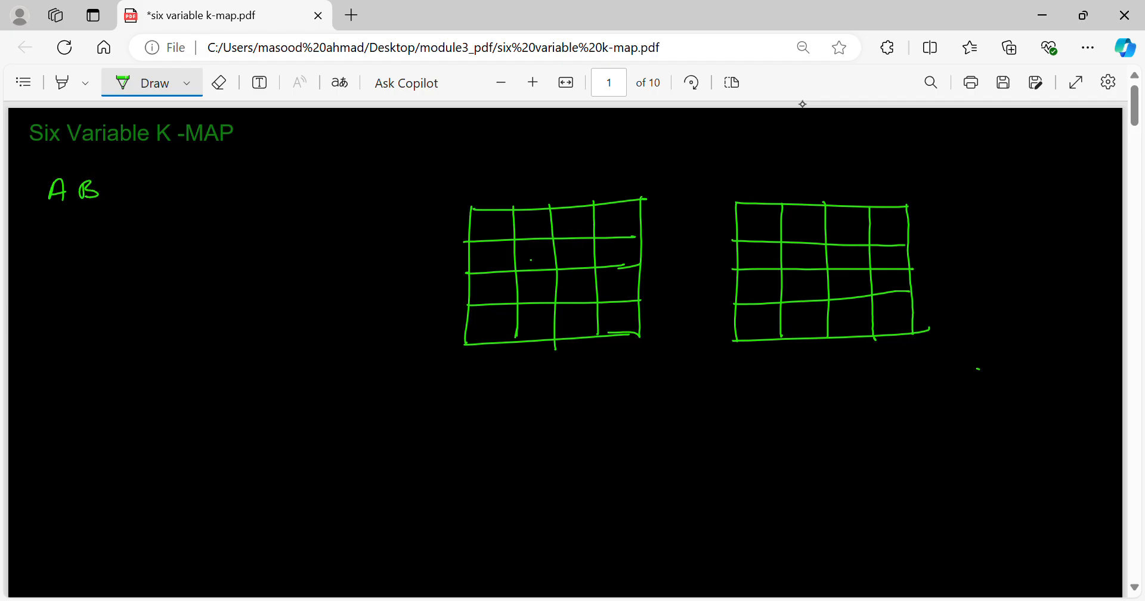
drag(106, 189, 186, 190)
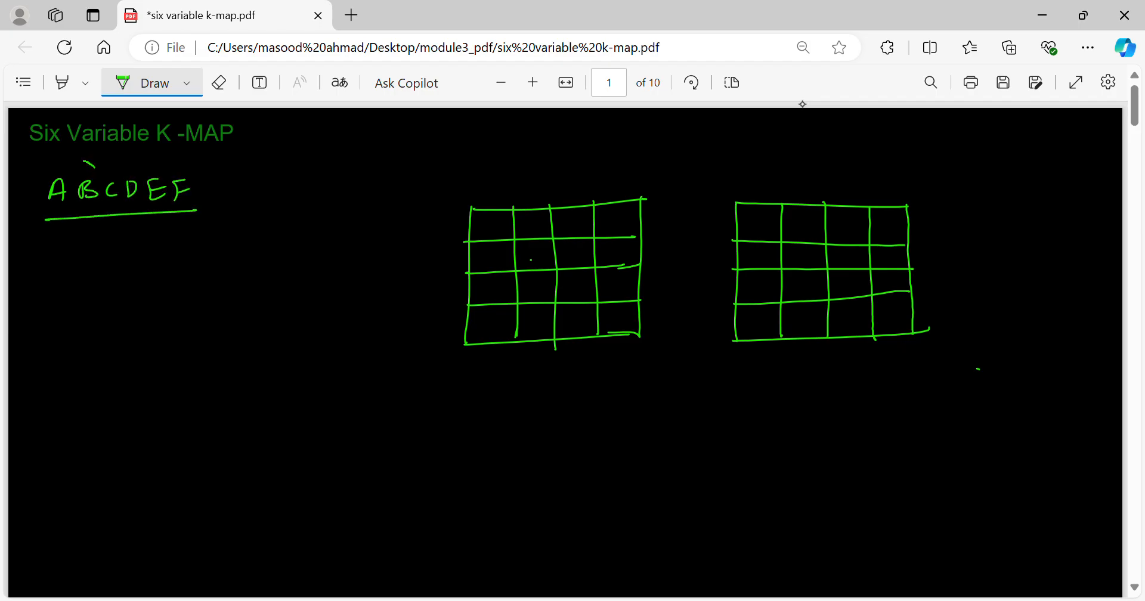
drag(87, 157, 62, 218)
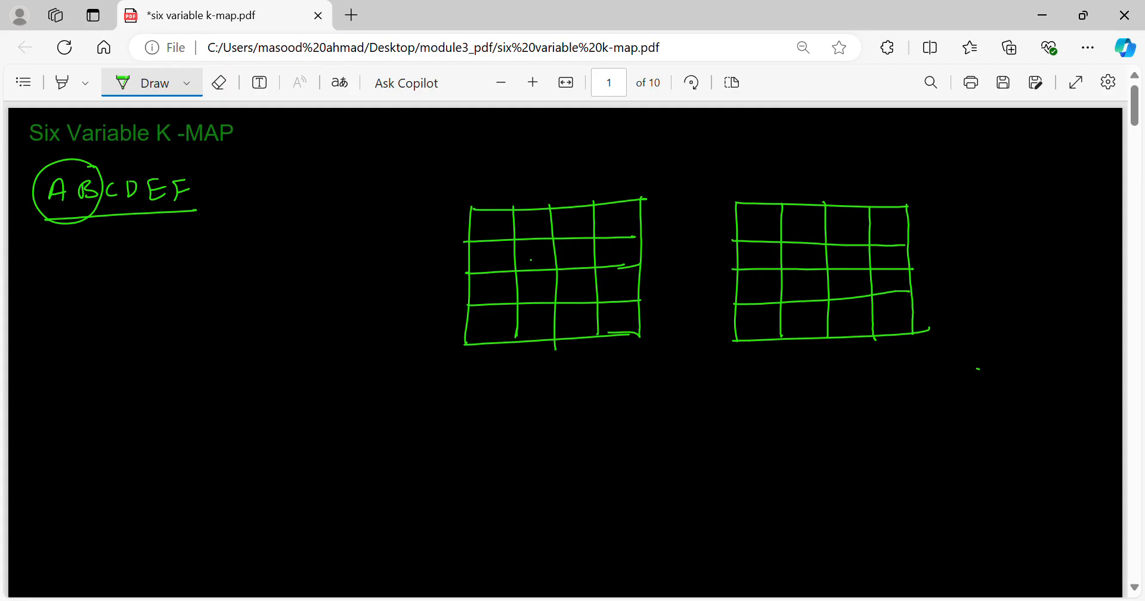
Label the top grids Ā B̄ and Ā B with complement bars.
drag(524, 172, 566, 172)
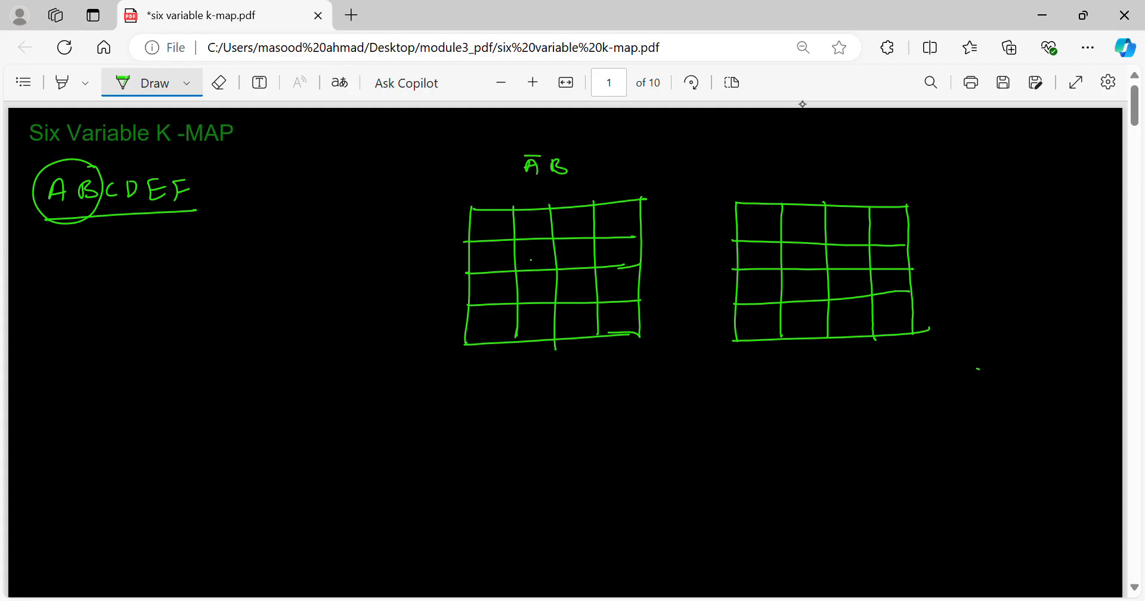
drag(546, 152, 563, 152)
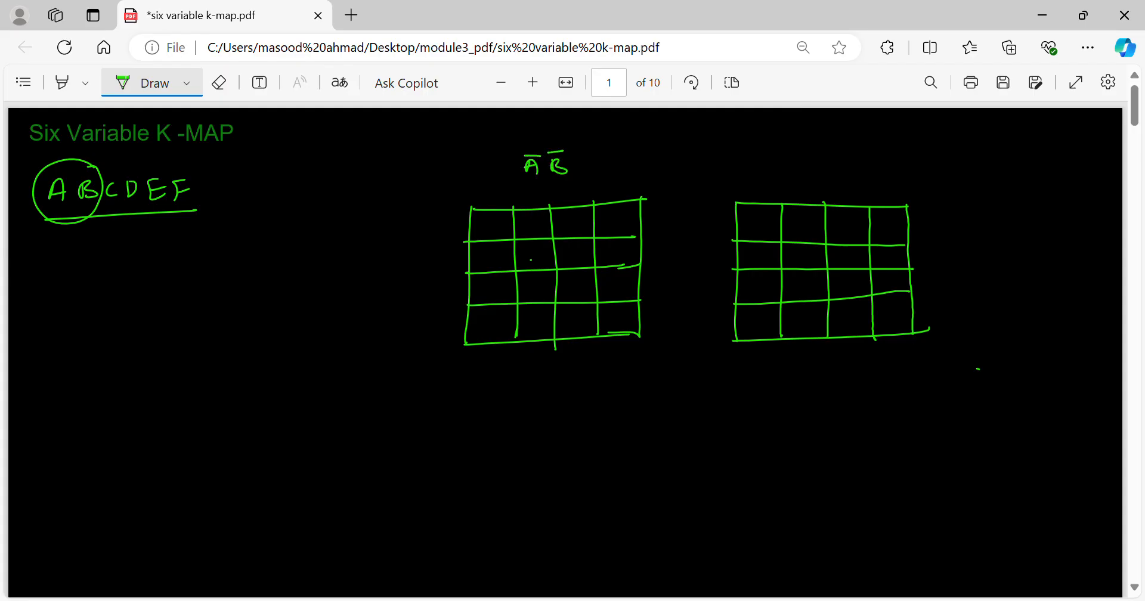
drag(785, 171, 825, 173)
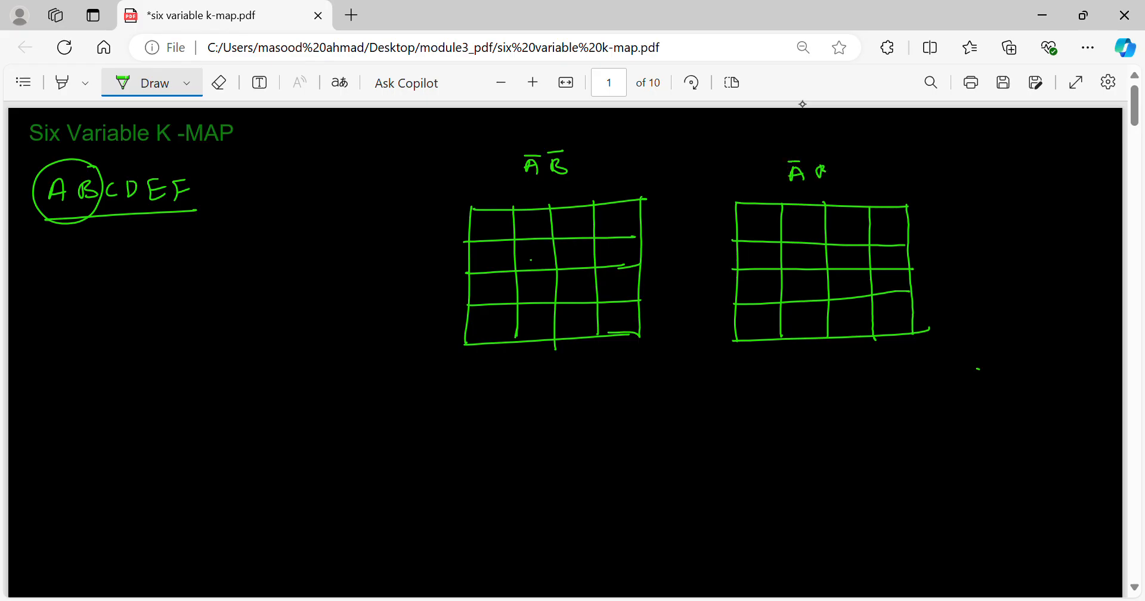
Write A B̄ and AB lower down and sketch two rectangles beneath them.
drag(518, 419, 544, 428)
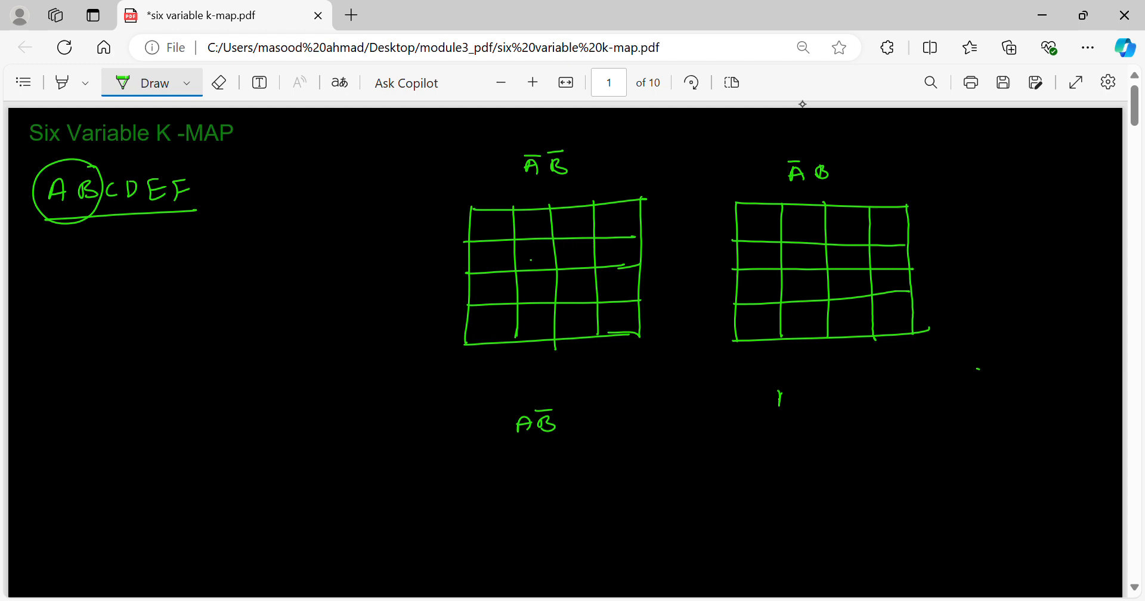
drag(779, 398, 814, 398)
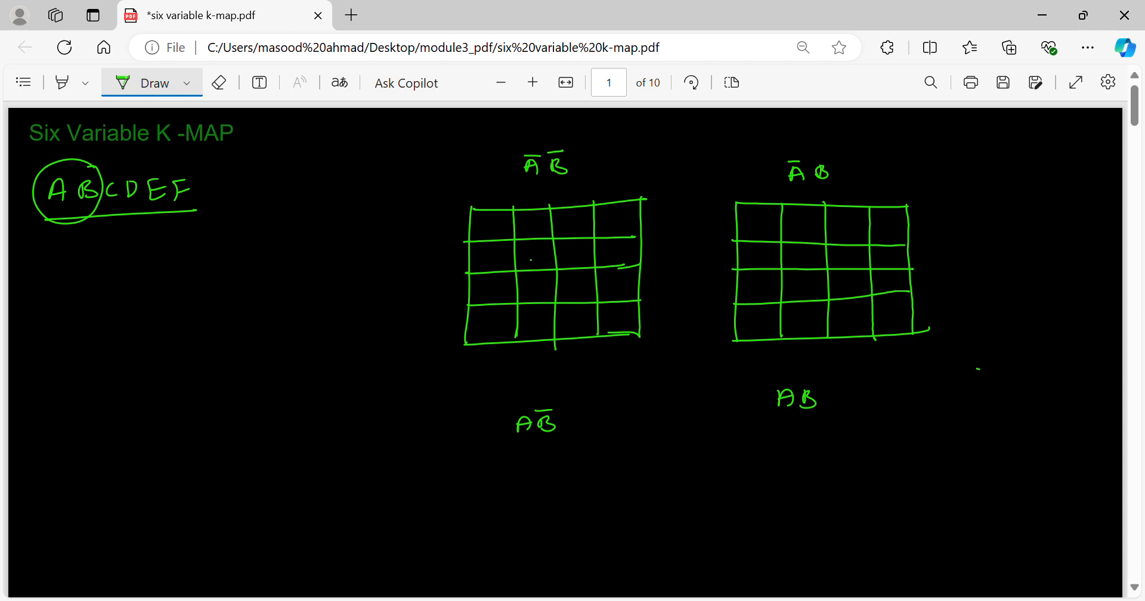
drag(468, 445, 668, 438)
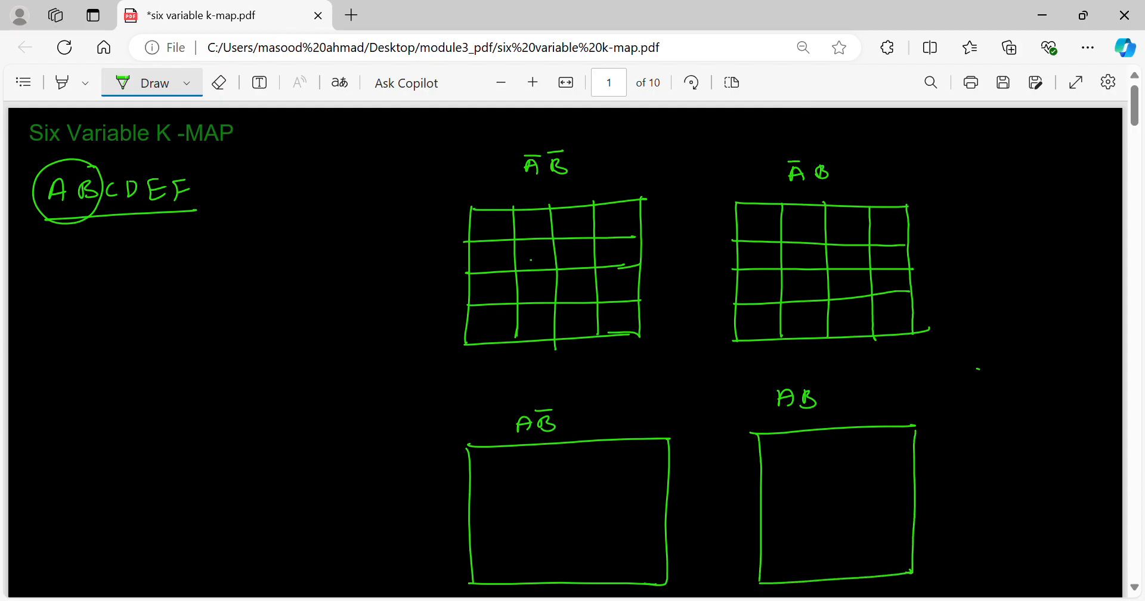
Rule the two lower rectangles into 4x4 grids with a diagonal at each top-left corner.
drag(468, 513, 668, 511)
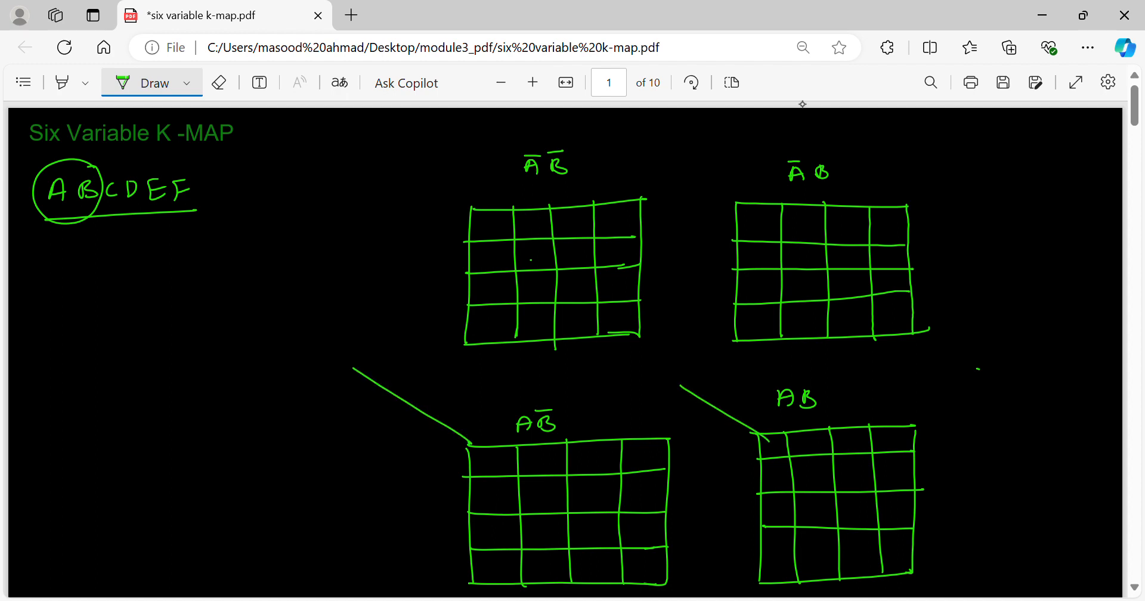
Add corner diagonals to the top grids and write 00 01 11 10 column and row headings.
drag(390, 154, 485, 197)
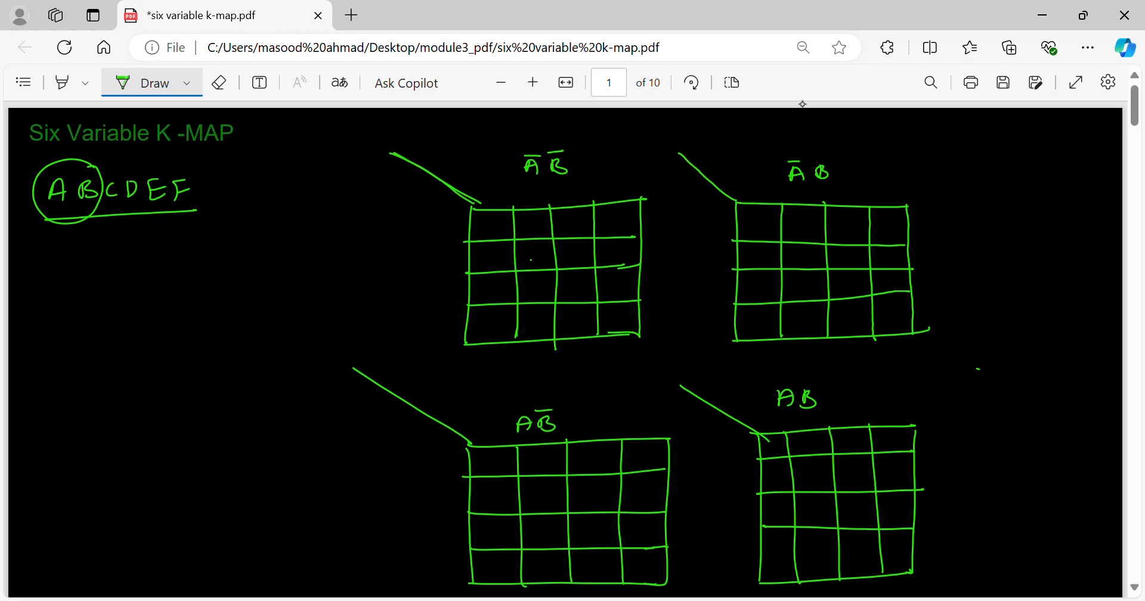
mouse_move(796, 98)
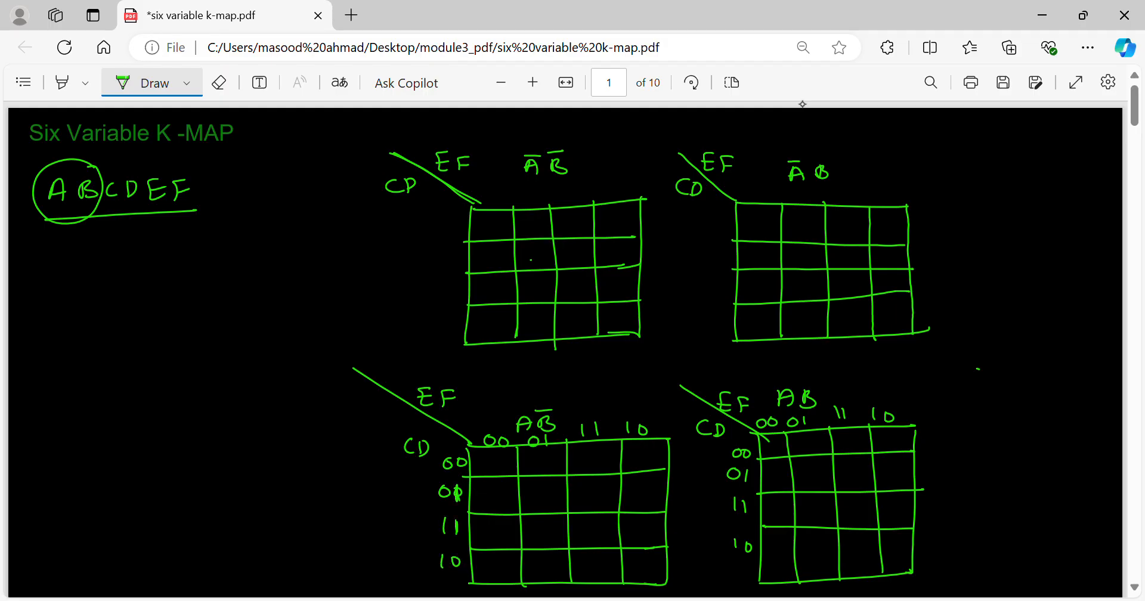
drag(478, 195, 573, 194)
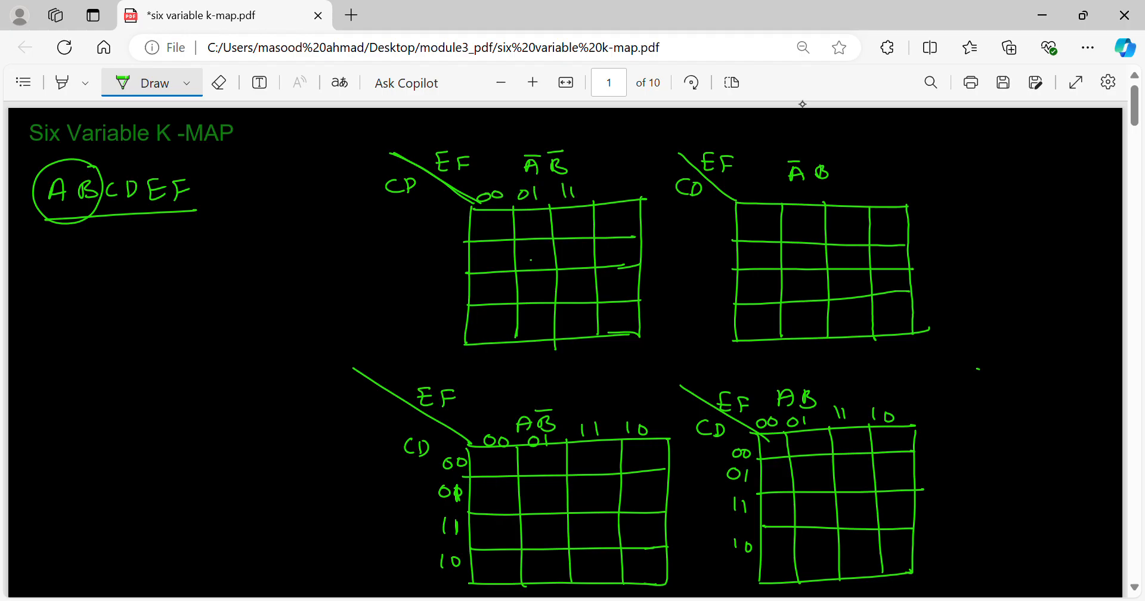
drag(598, 186, 631, 186)
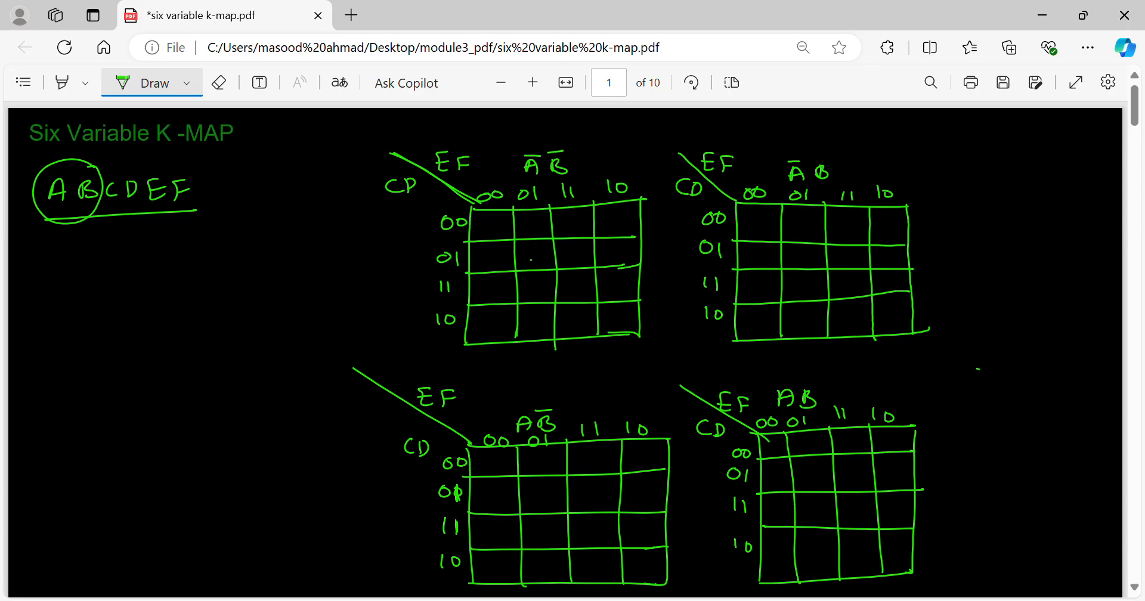
In orange ink, mark the outer A/B diagonal with 0 value labels, erasing and rewriting A and B.
click(186, 82)
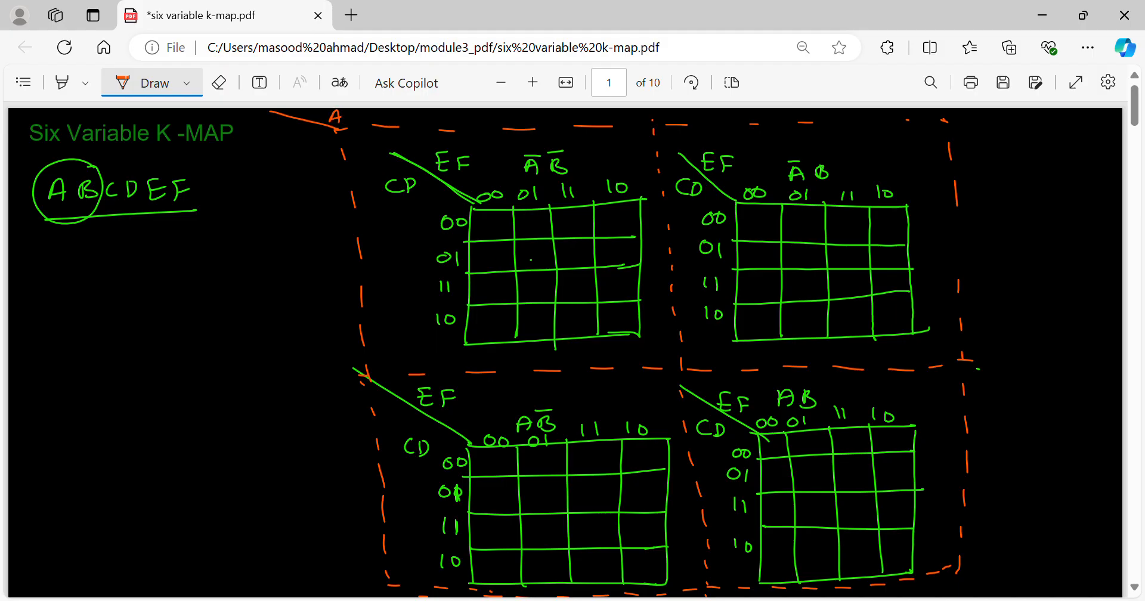
drag(292, 135, 306, 153)
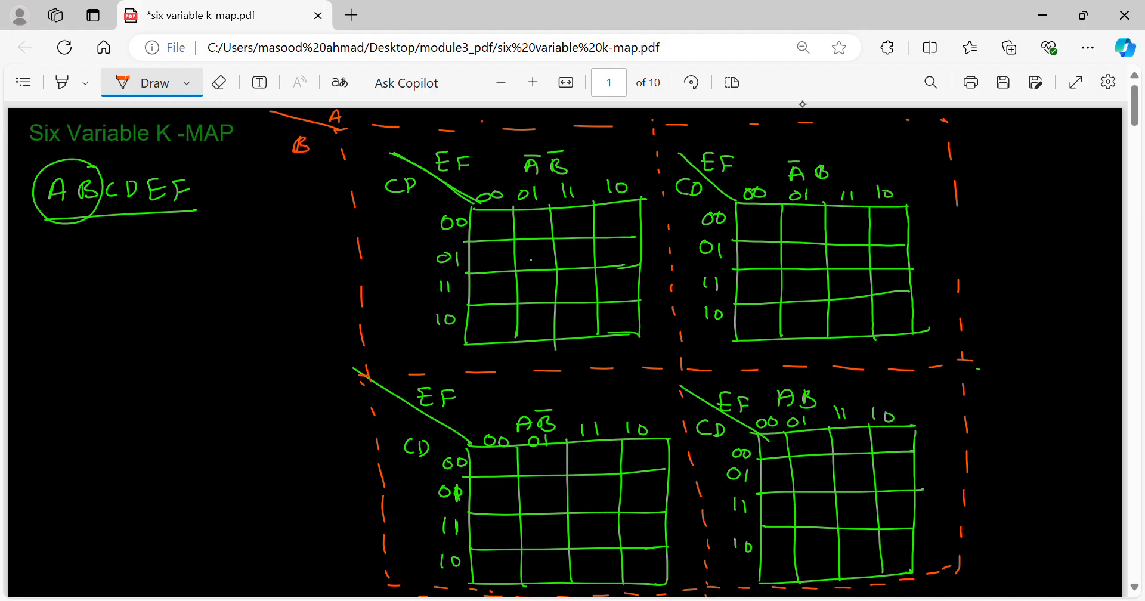
drag(478, 117, 314, 234)
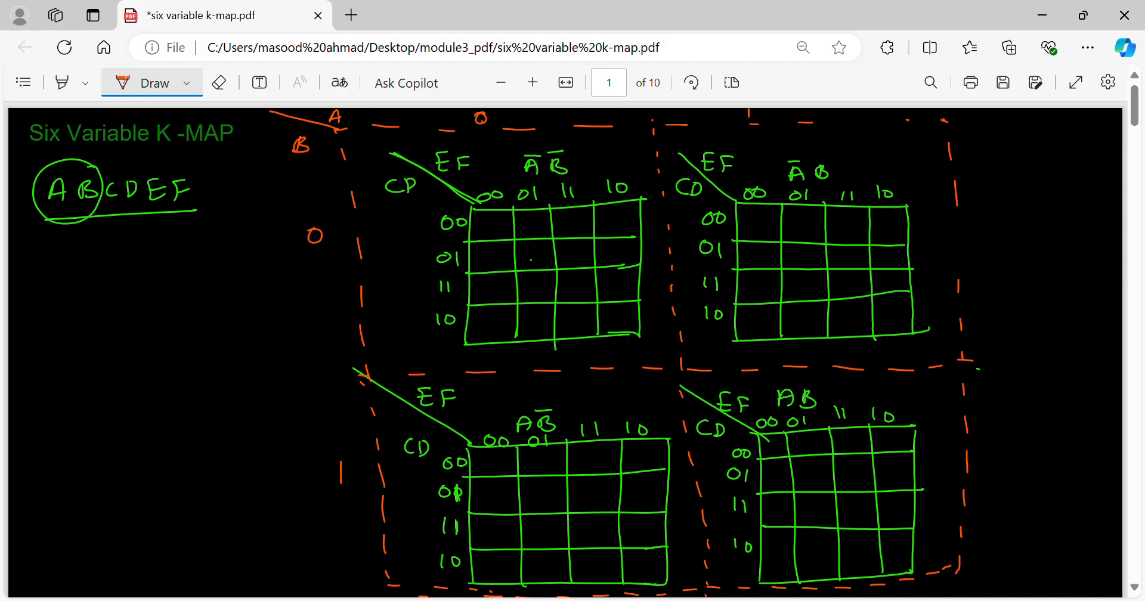
click(218, 81)
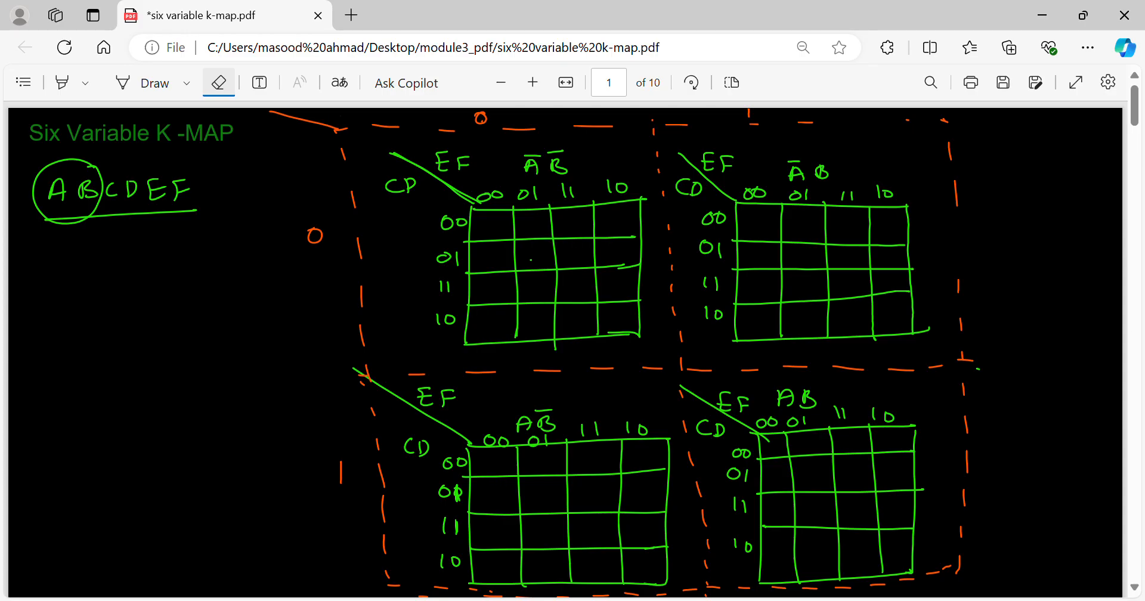
click(146, 82)
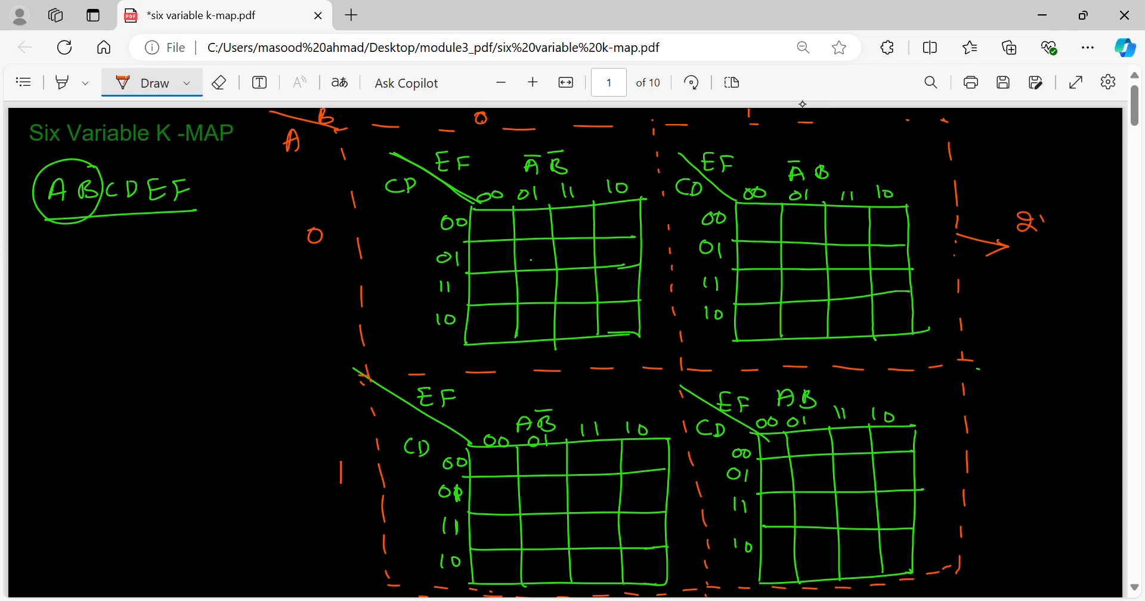
Write '2 variable' by the right arrow and note that AB gives a 2-variable K-map.
drag(1037, 219, 1109, 218)
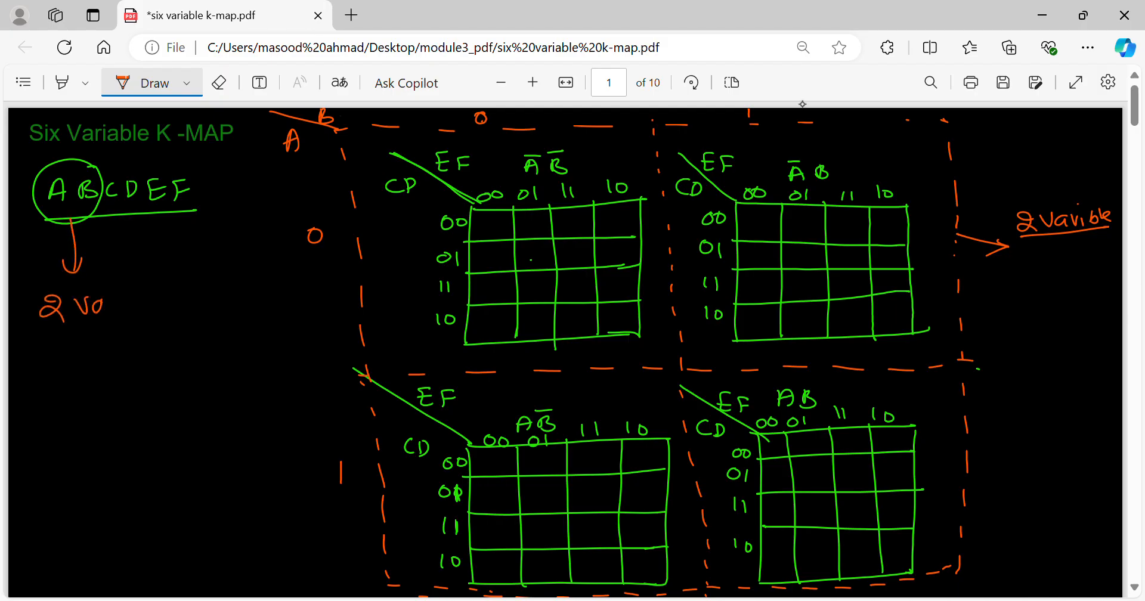
drag(70, 303, 208, 303)
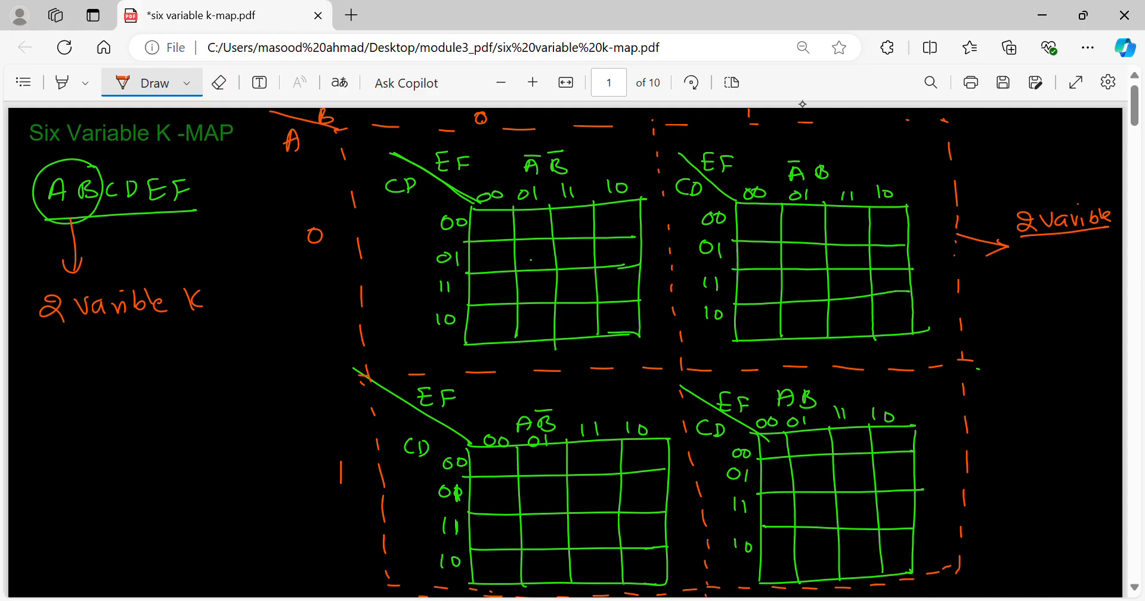
drag(186, 302, 274, 306)
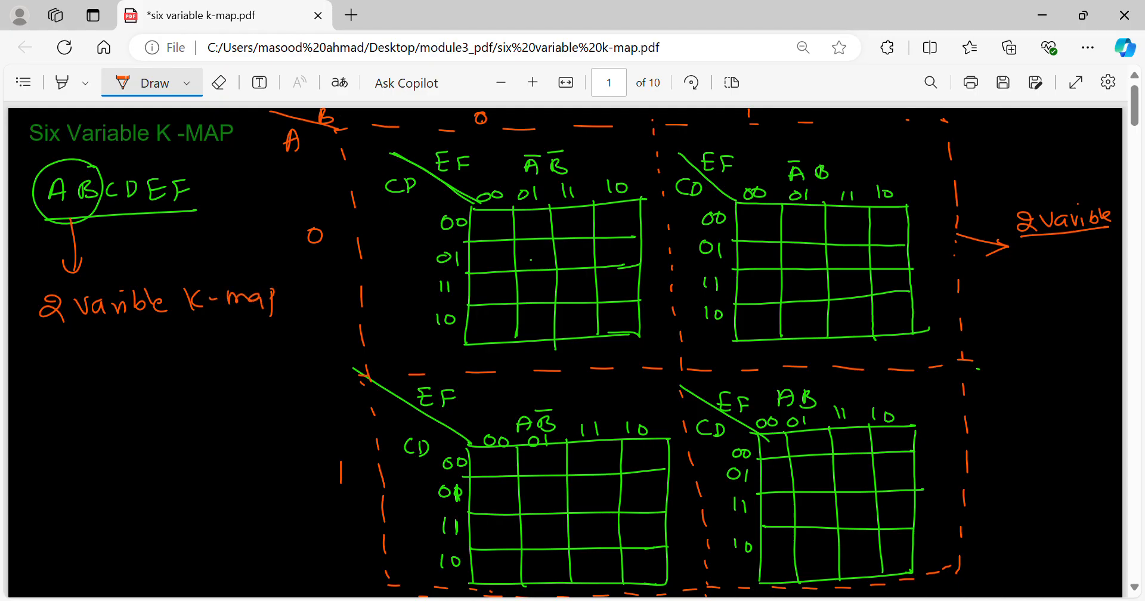
Note that CDEF gives a 4-variable K-map and underline it.
drag(40, 369, 135, 369)
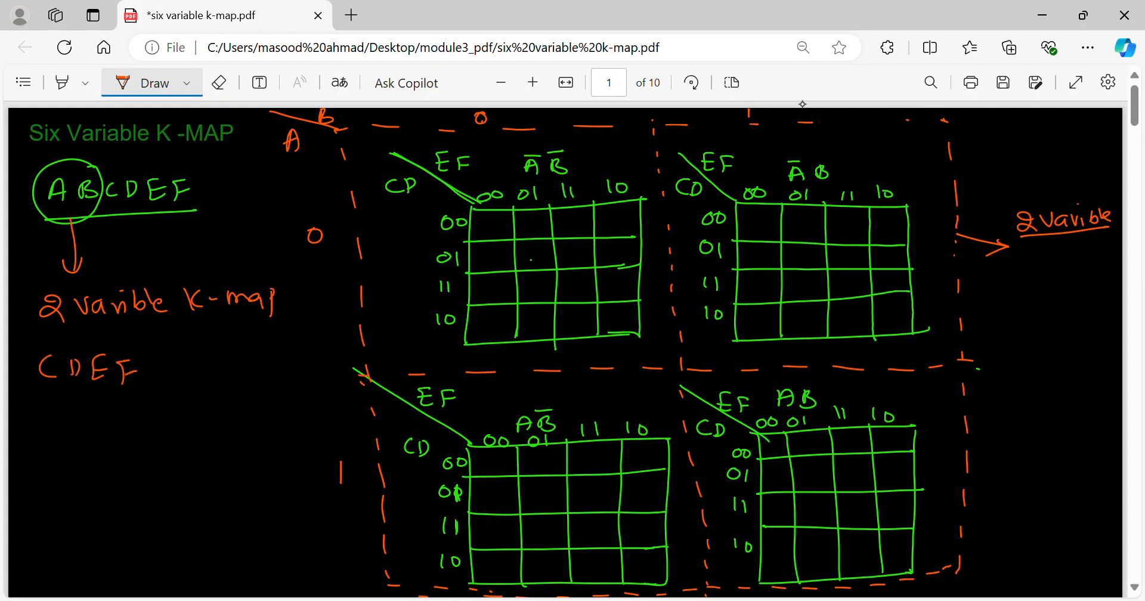
drag(143, 365, 252, 364)
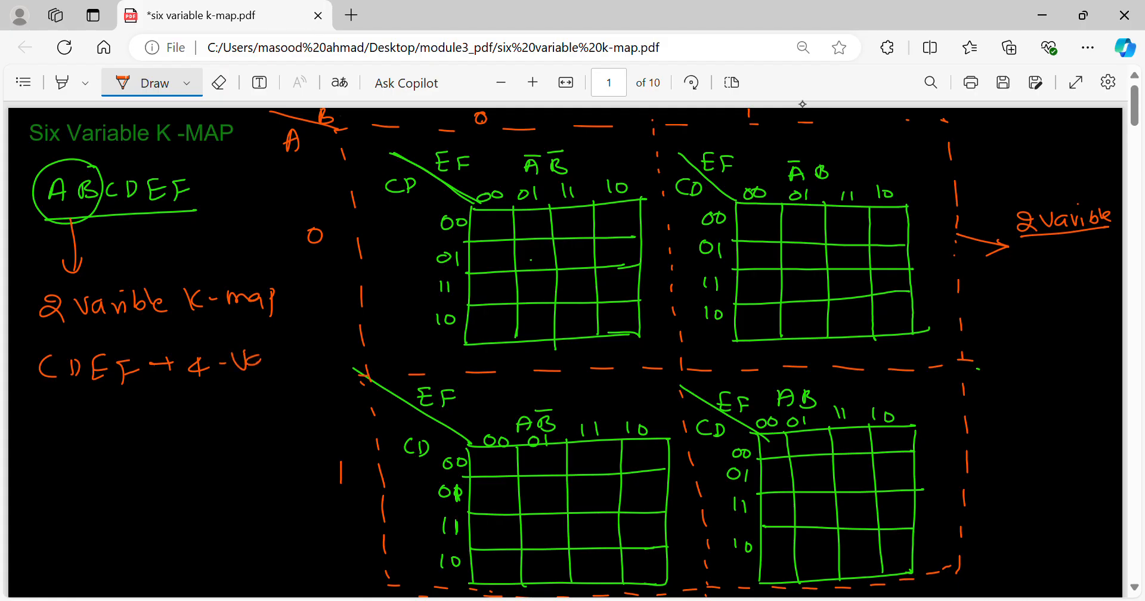
drag(241, 358, 314, 365)
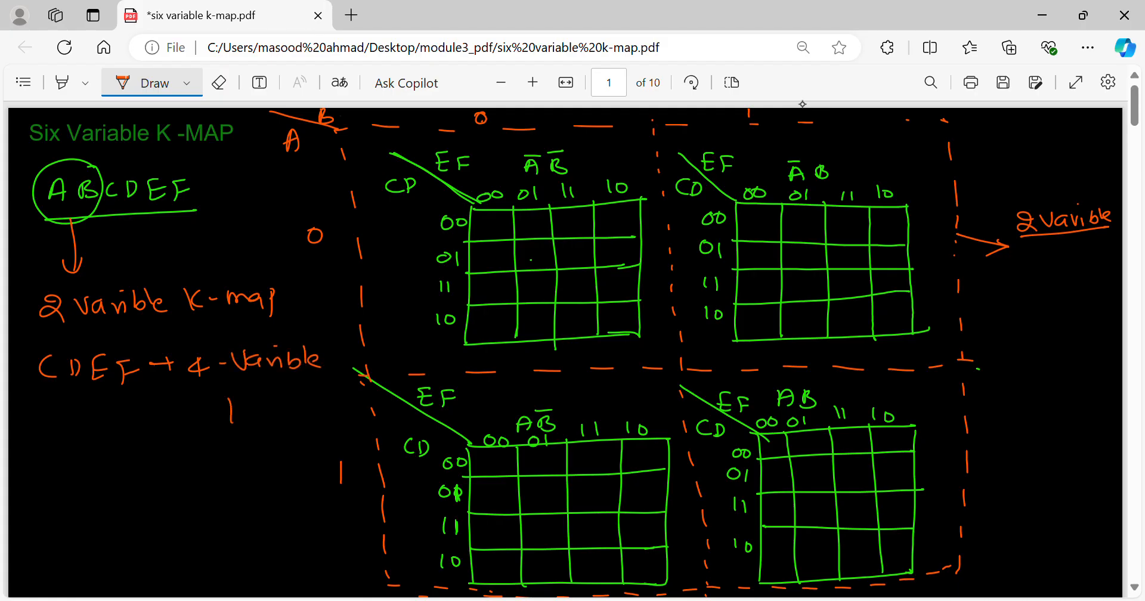
drag(227, 409, 321, 409)
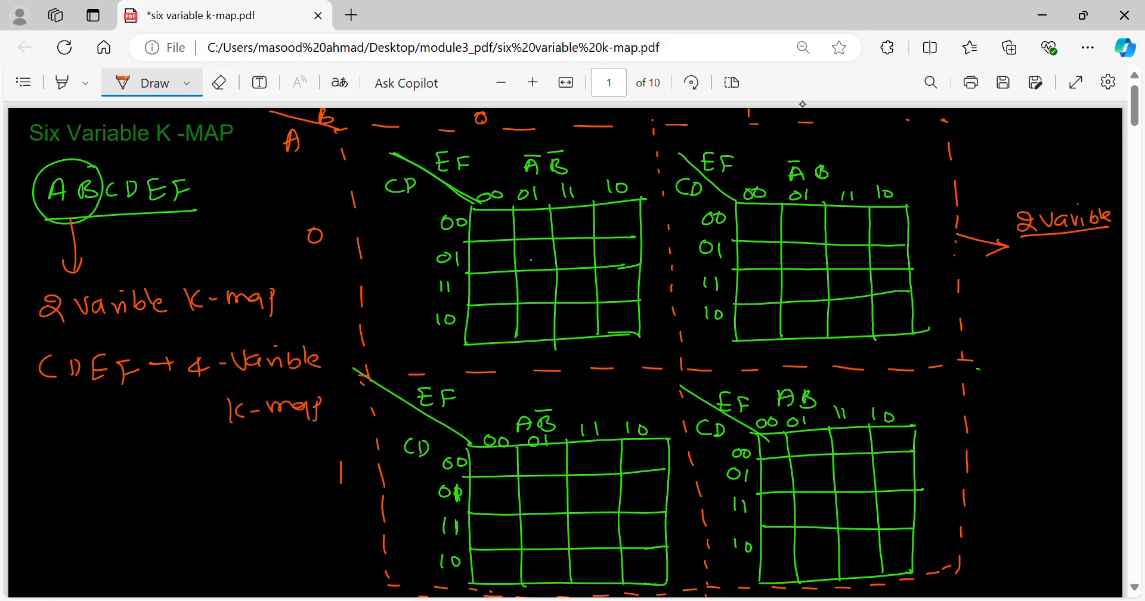
drag(157, 432, 307, 428)
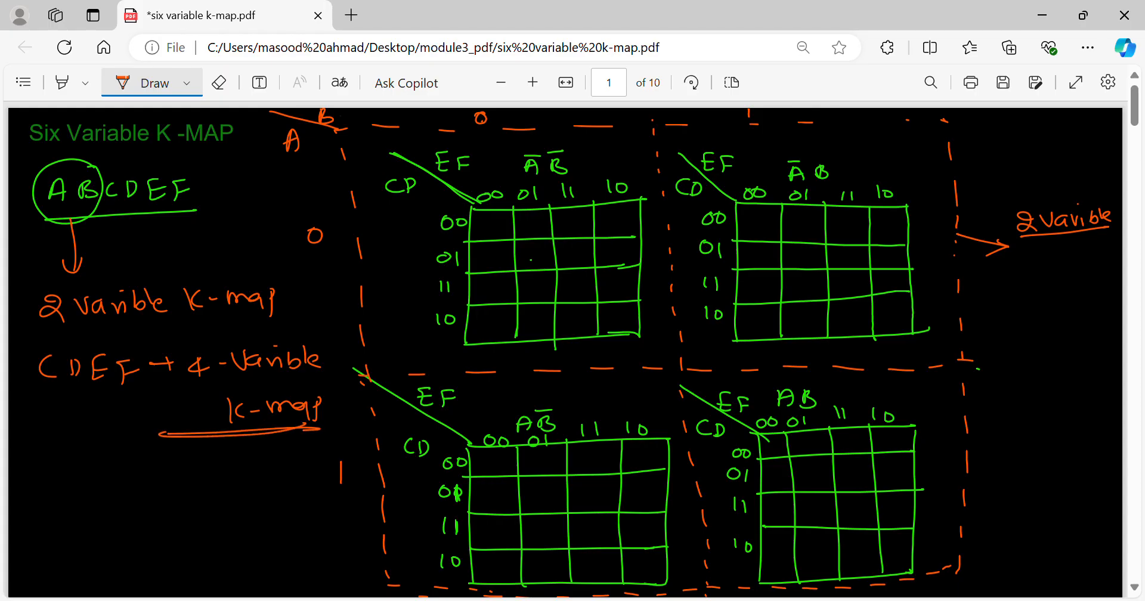
Box the 2-variable K-map note and finish the cells remark below.
drag(33, 277, 289, 332)
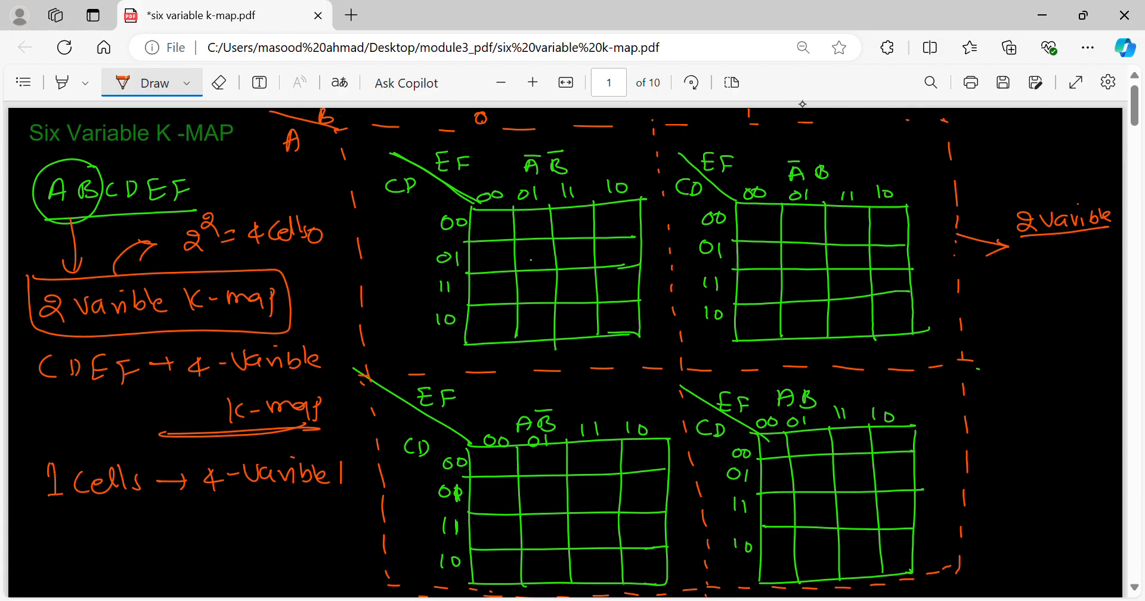
drag(175, 515, 256, 519)
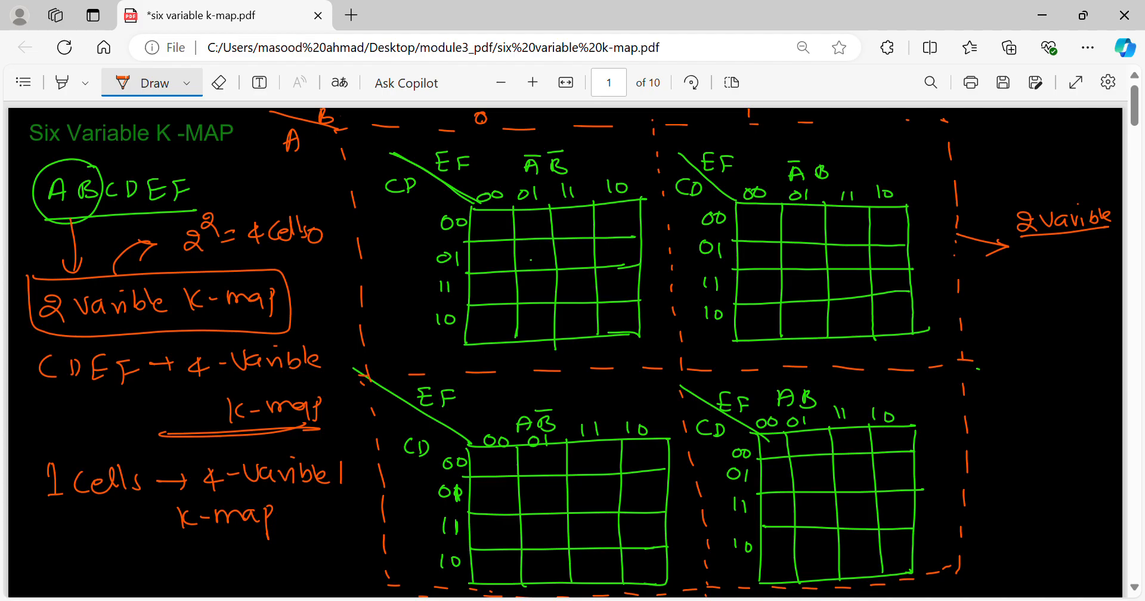
Number the cells of the first grid, fixing the last-column value.
click(505, 218)
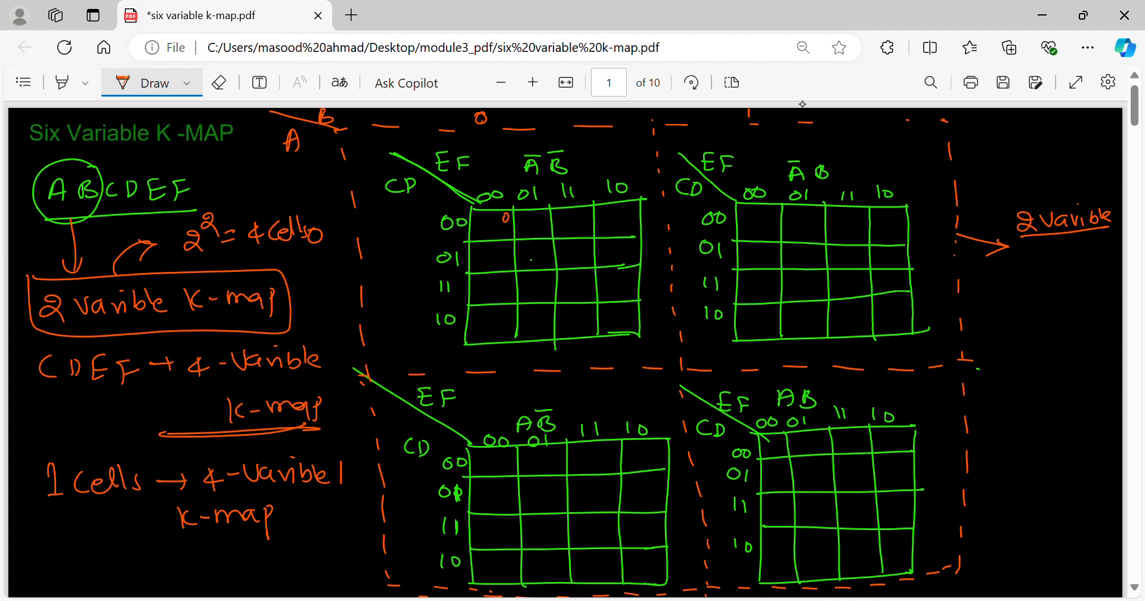
drag(525, 219, 614, 219)
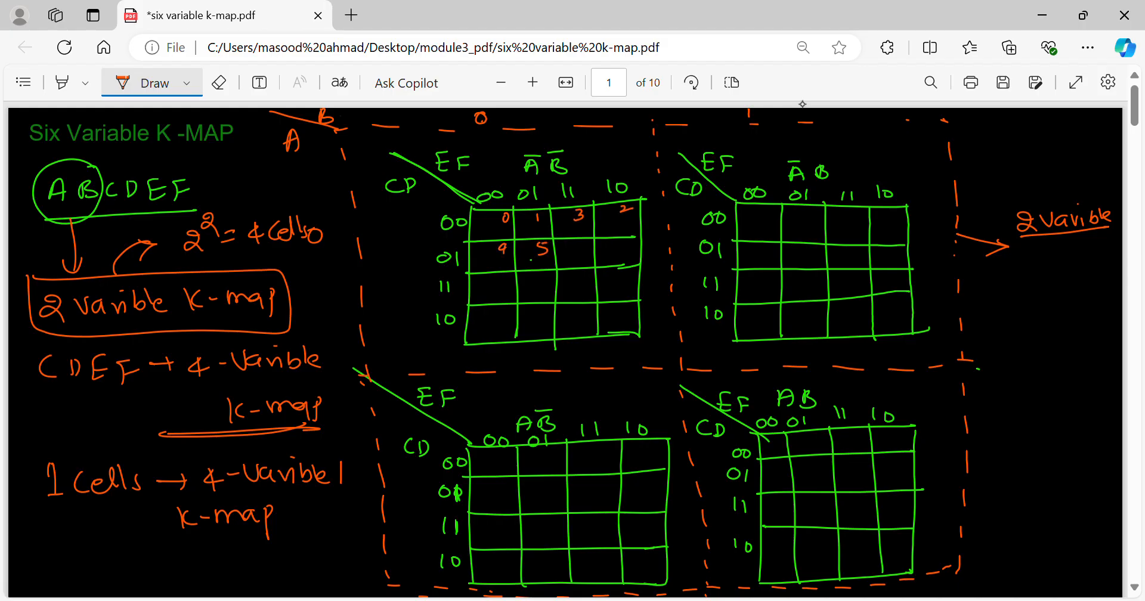
drag(577, 252, 621, 252)
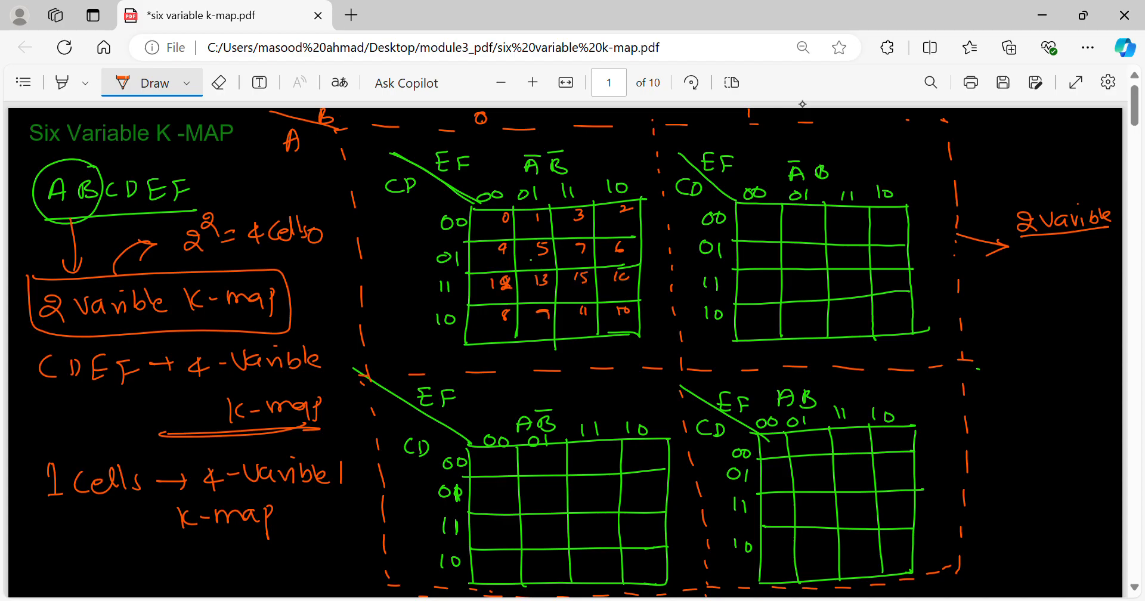
click(621, 277)
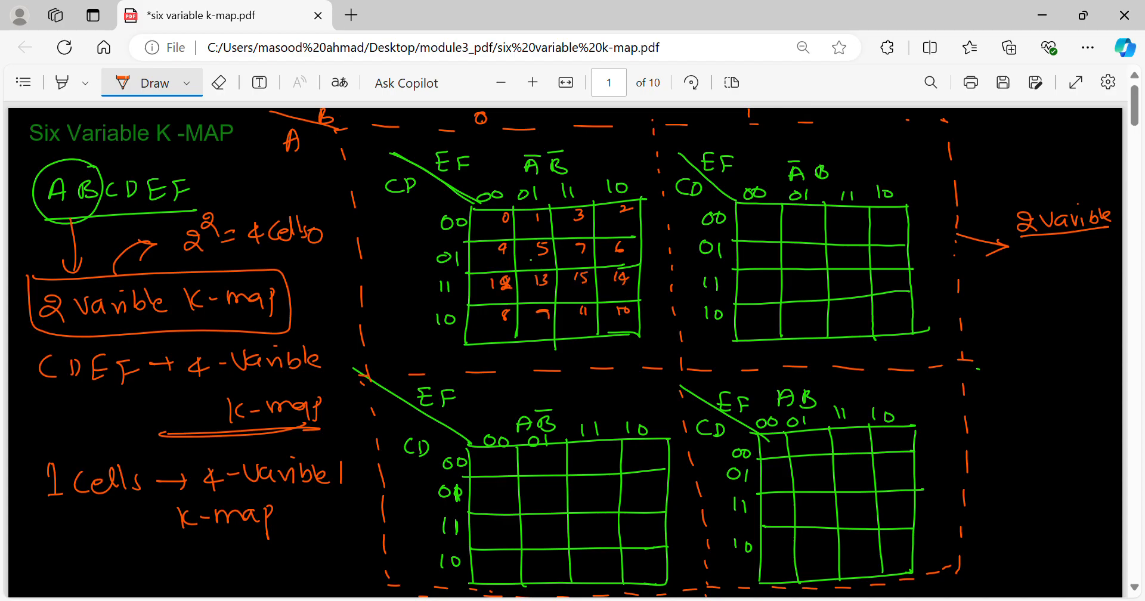
Number the second grid's cells row by row, continuing from 16.
click(763, 217)
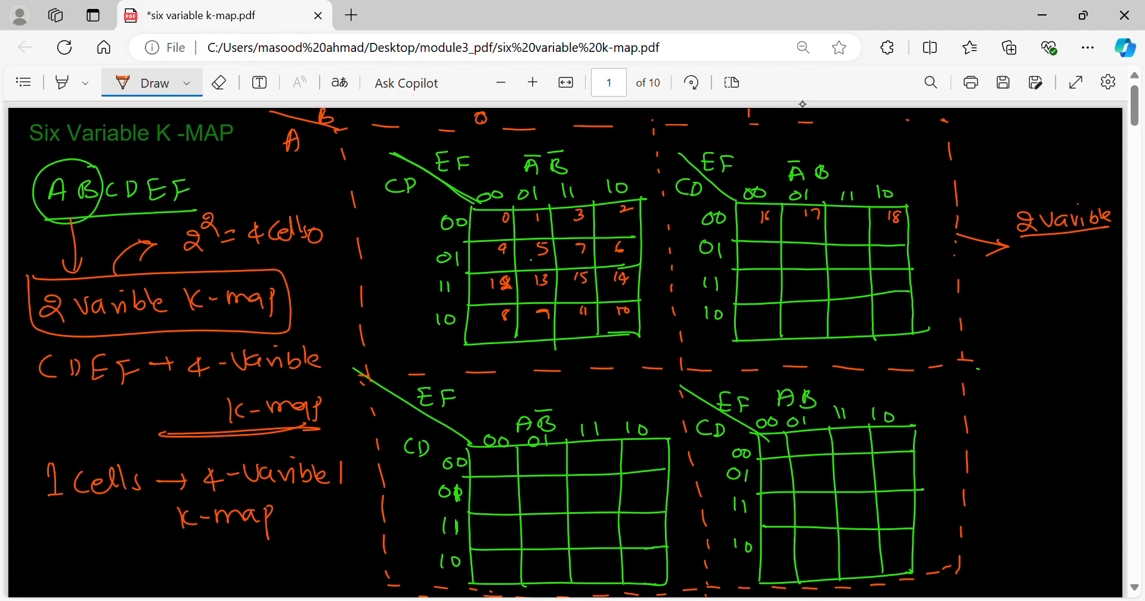
click(856, 216)
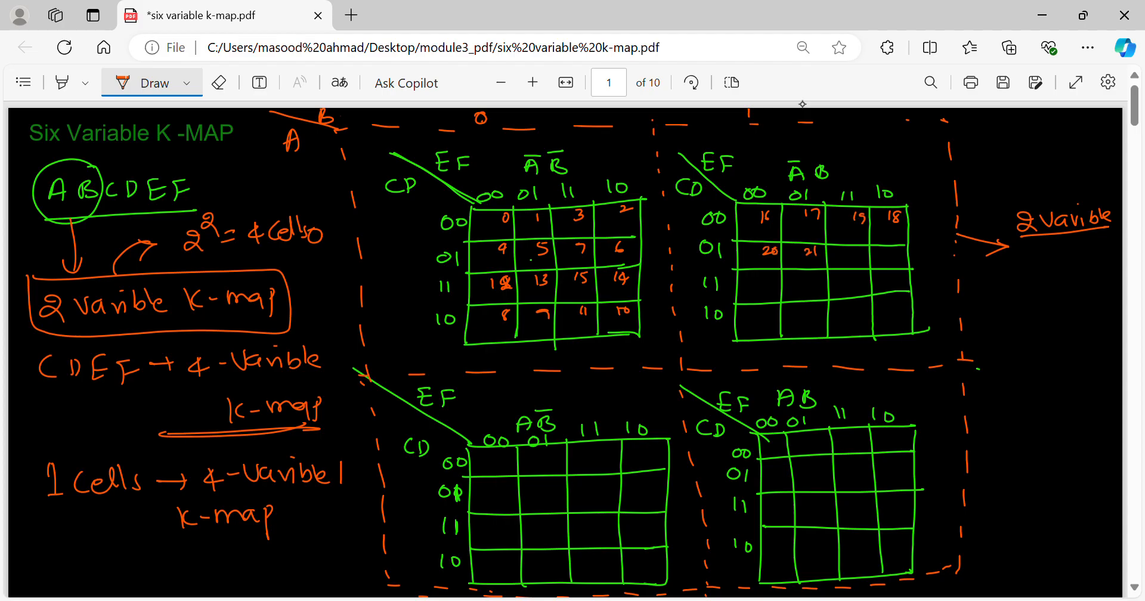
drag(847, 252, 895, 252)
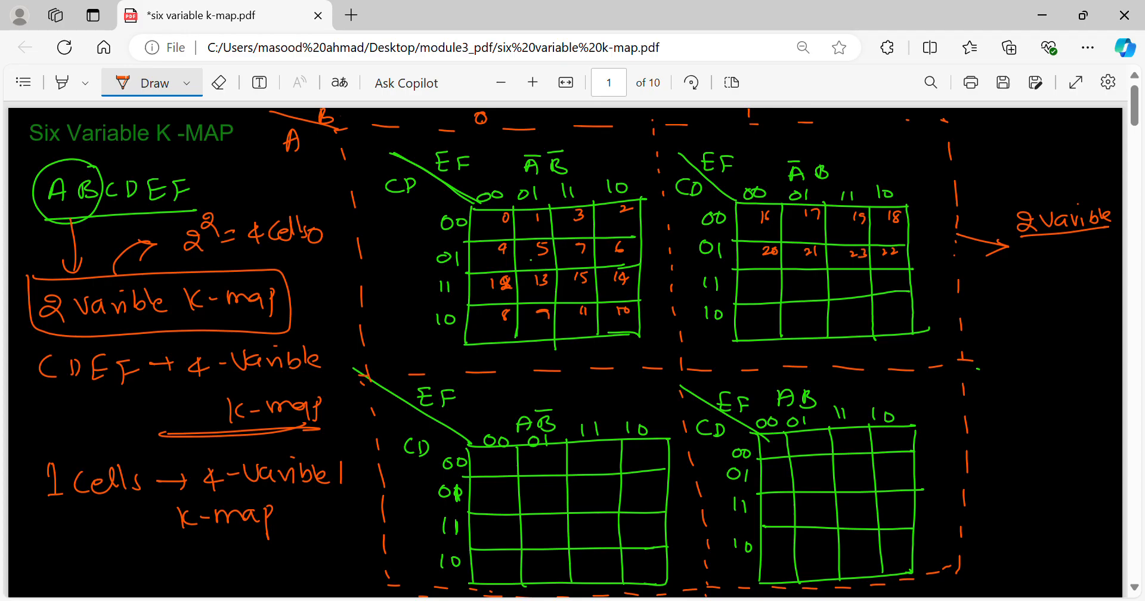
drag(759, 310, 778, 316)
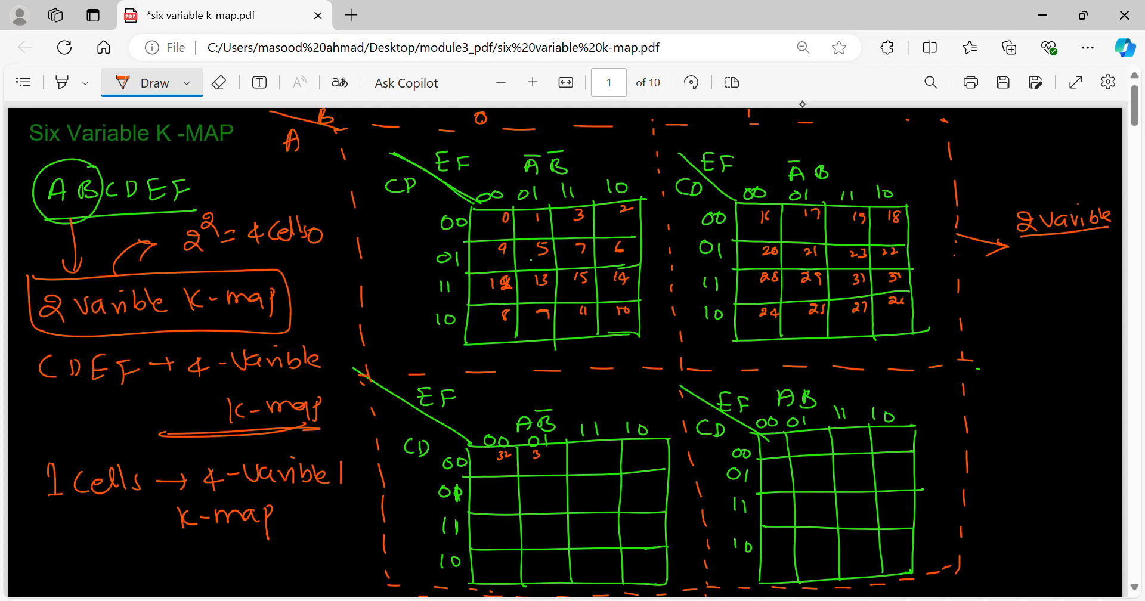
Number the third and fourth grids' cells up to 63.
click(541, 453)
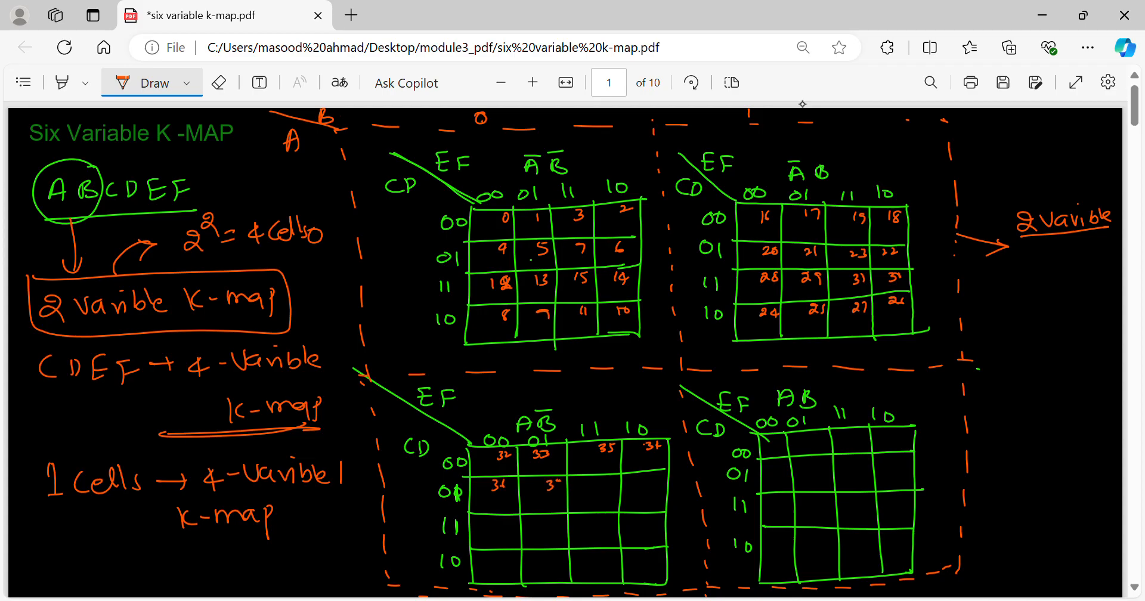
drag(533, 481, 649, 485)
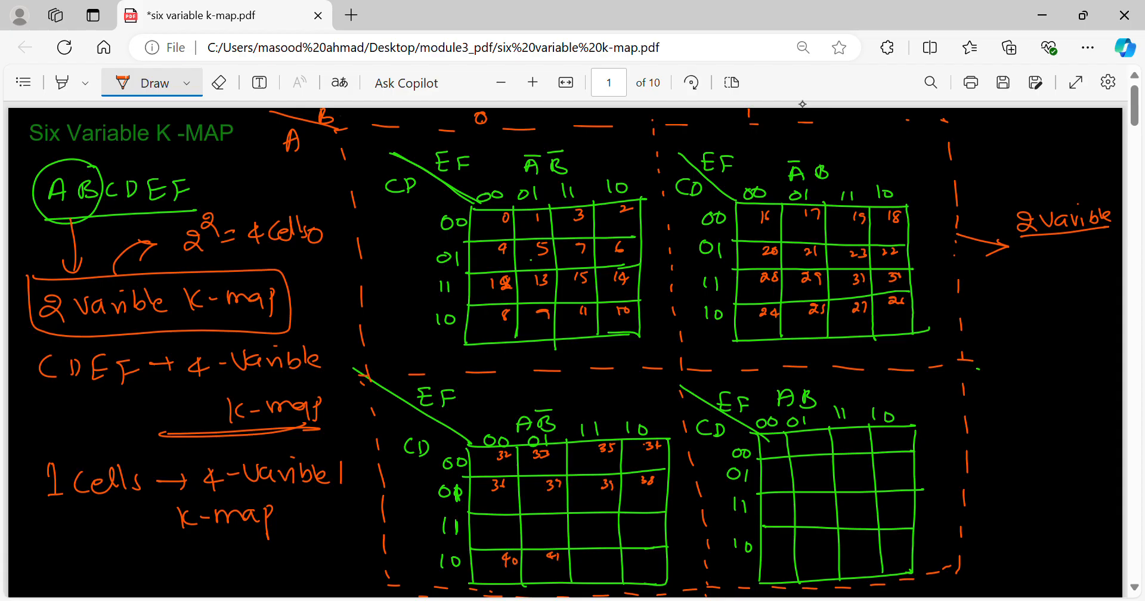
click(640, 562)
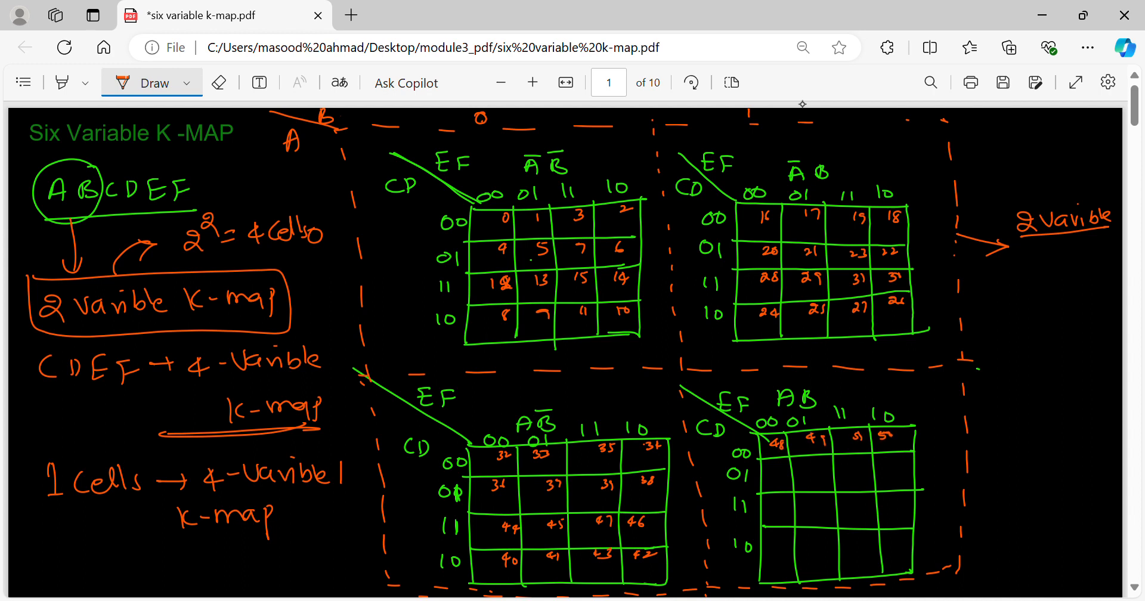
click(765, 471)
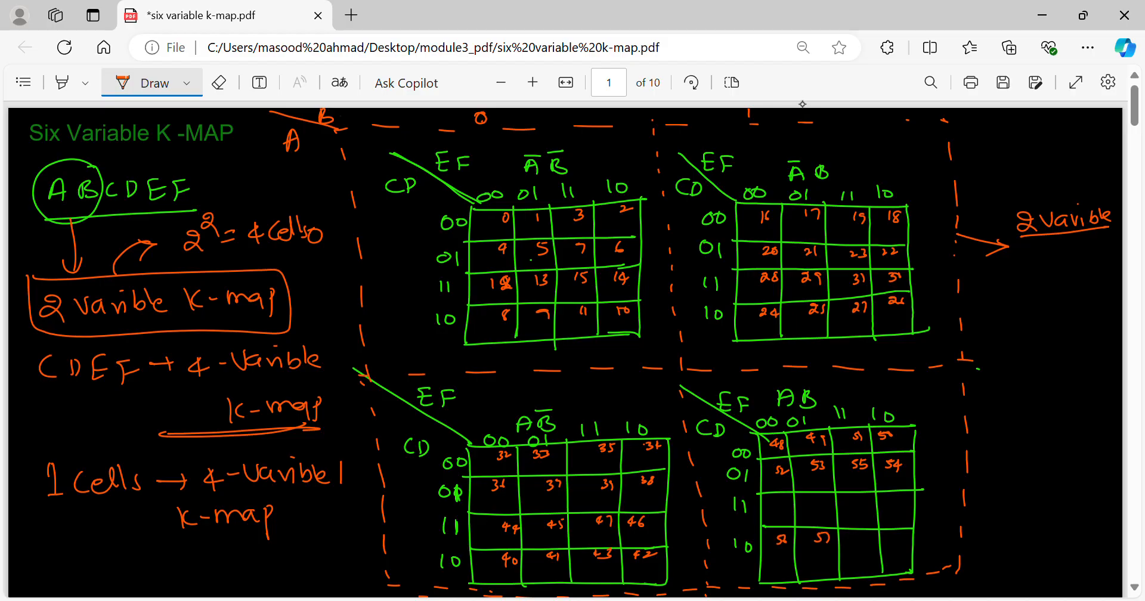
click(892, 538)
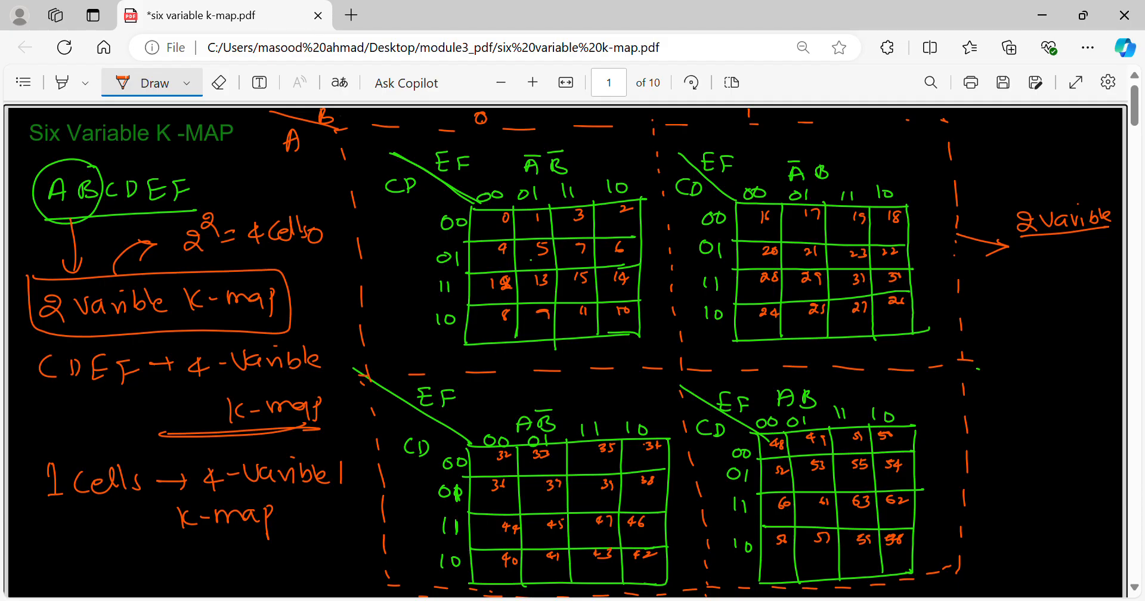
click(185, 82)
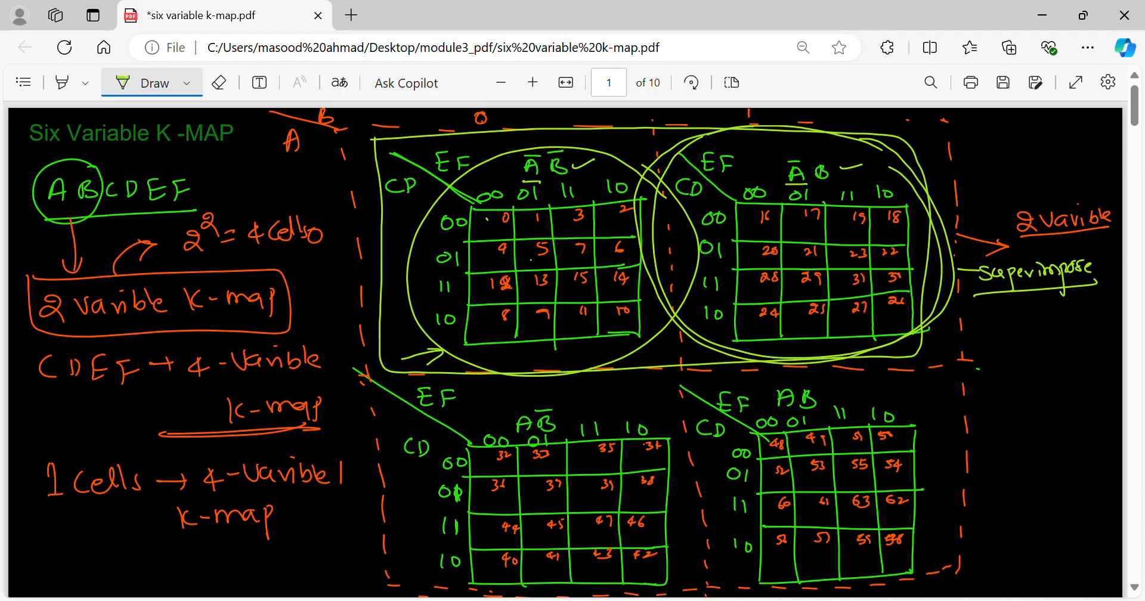
Change the Draw ink colour to purple for the next annotation.
click(185, 82)
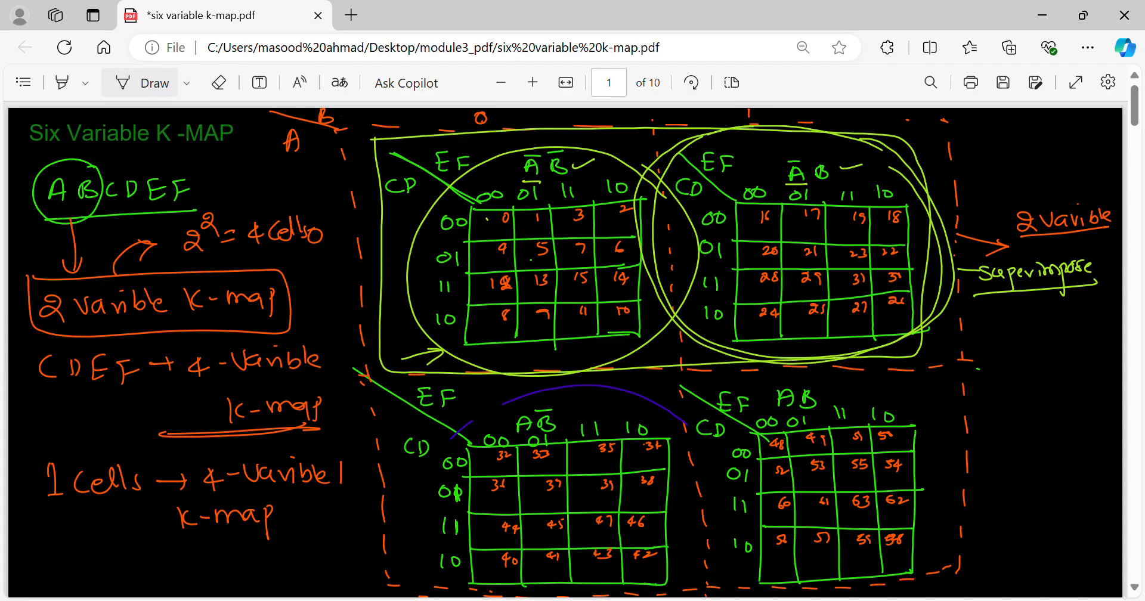
Circle both lower K-map grids in purple and link them upward to the top grids with arrows.
click(139, 81)
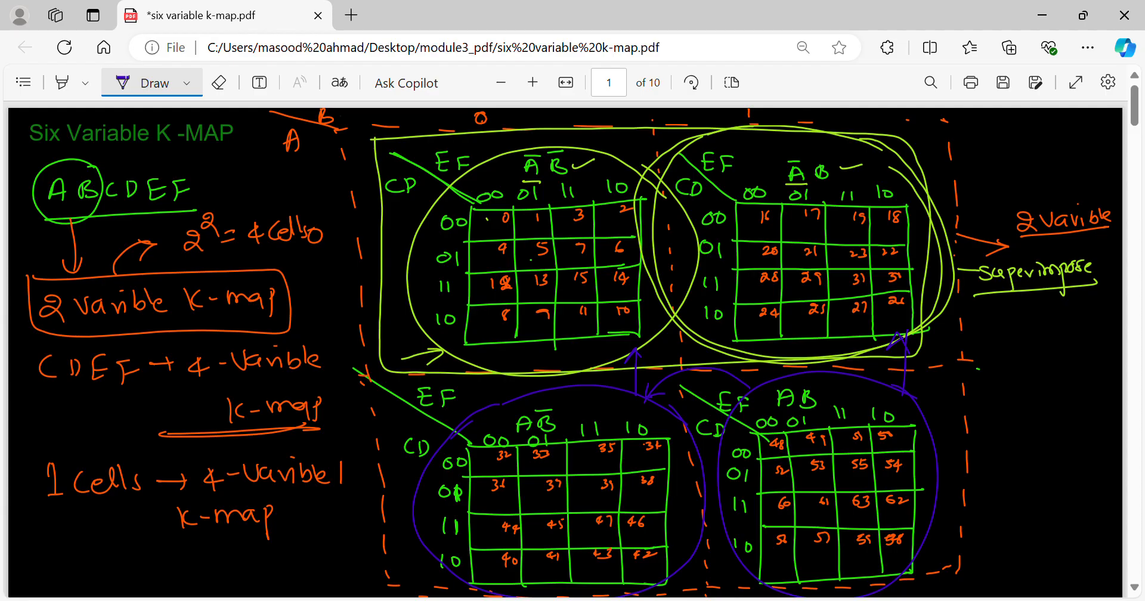
click(187, 82)
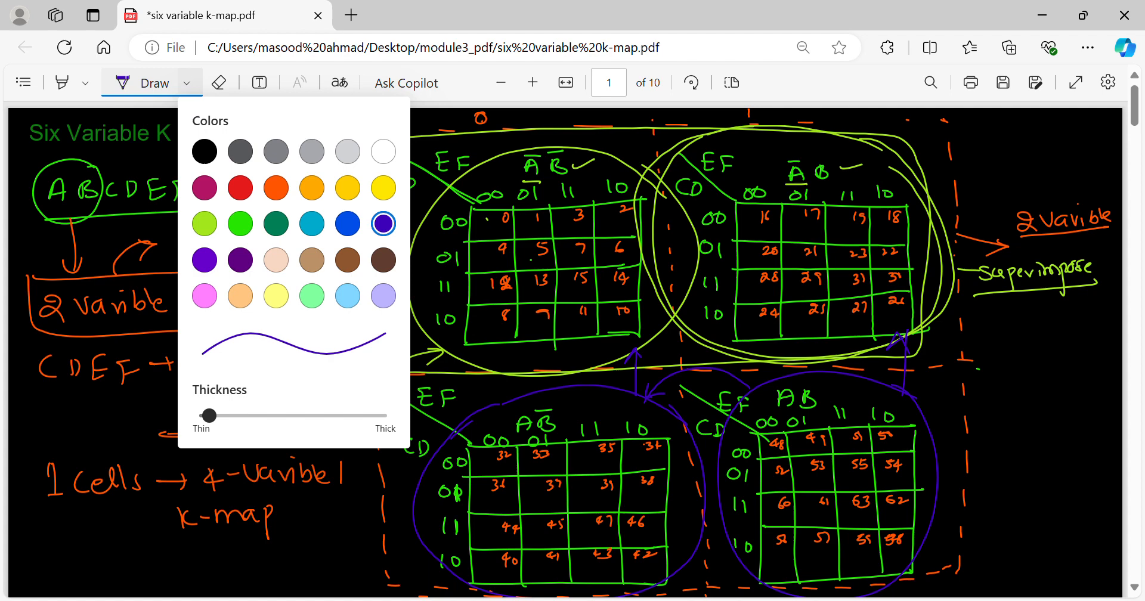
Draw light blue arrows between the grids showing how they fold onto one another.
click(310, 223)
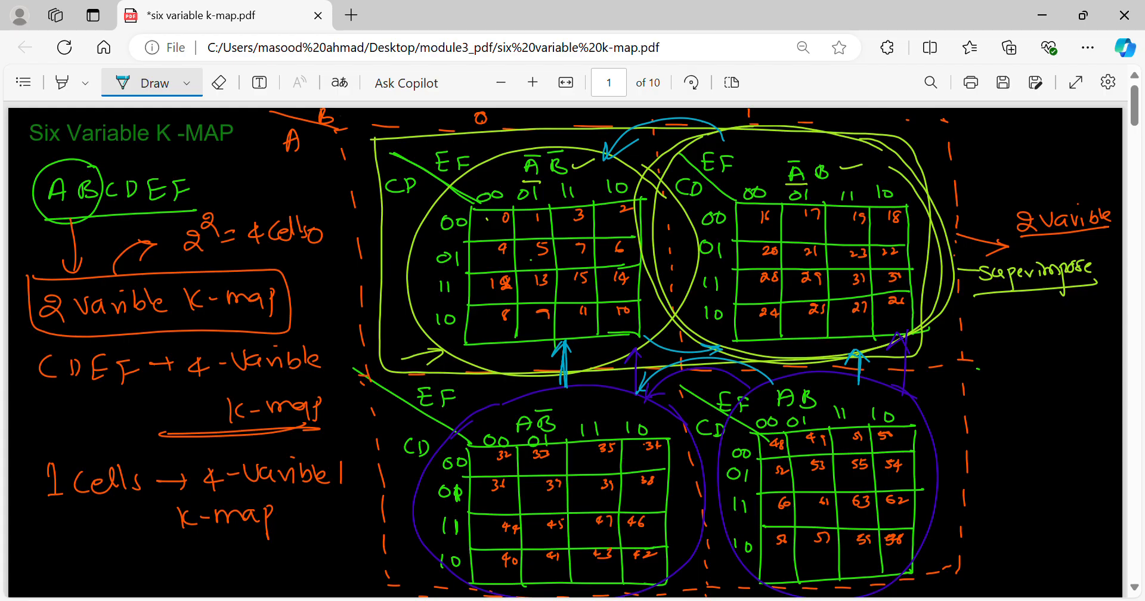
click(218, 81)
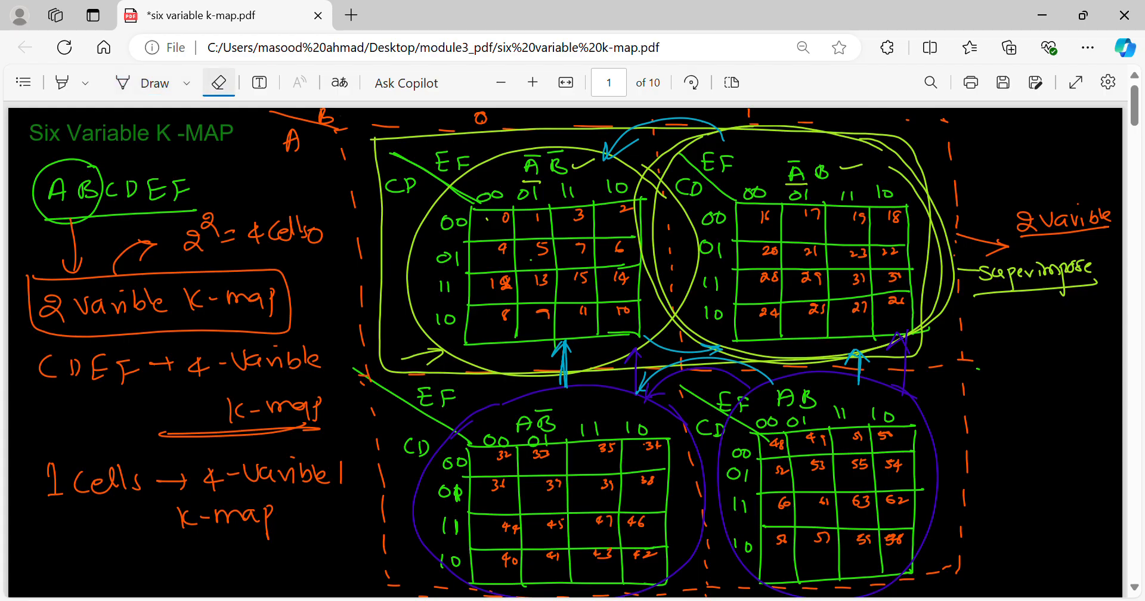
click(186, 82)
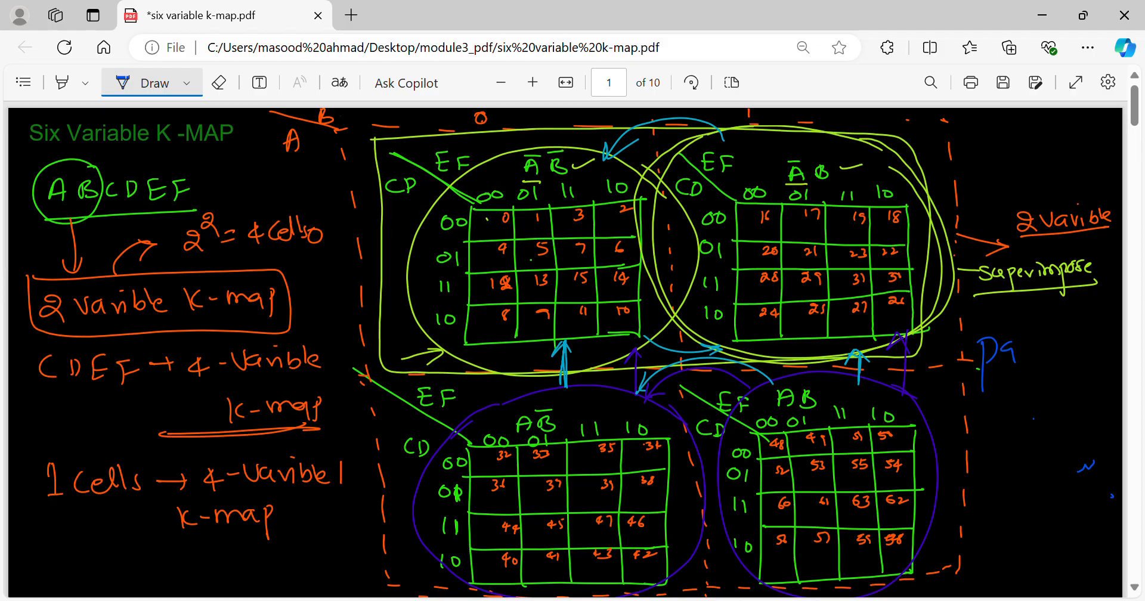
Write 'pair, 4, 8, 16' in blue at right, underline the left notes and add '4-variable, 4 cells'.
drag(1015, 354, 1036, 336)
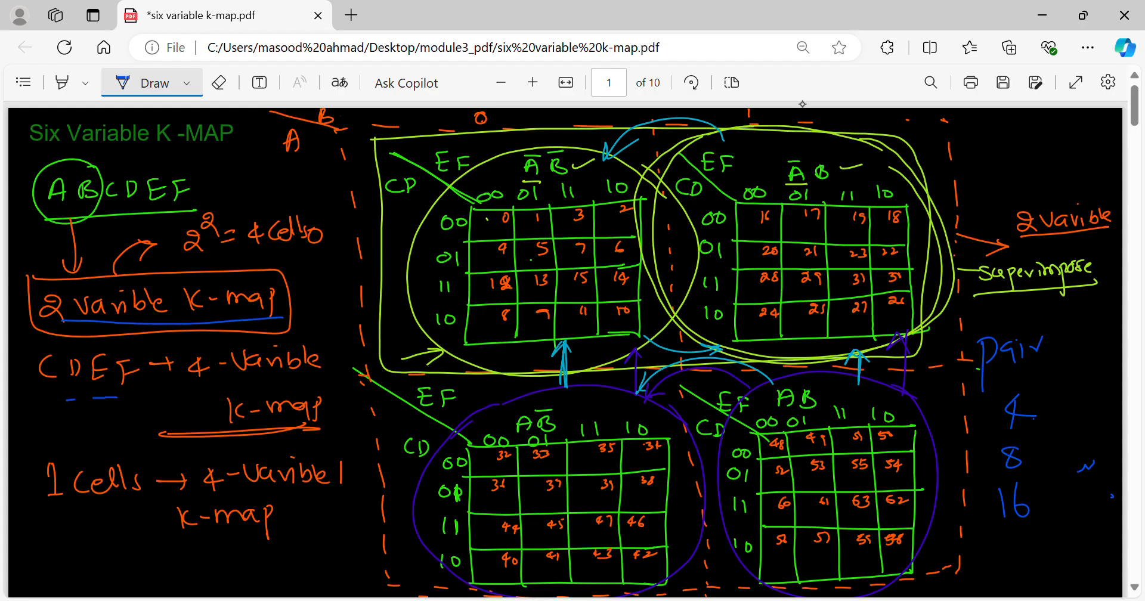
drag(66, 396, 336, 381)
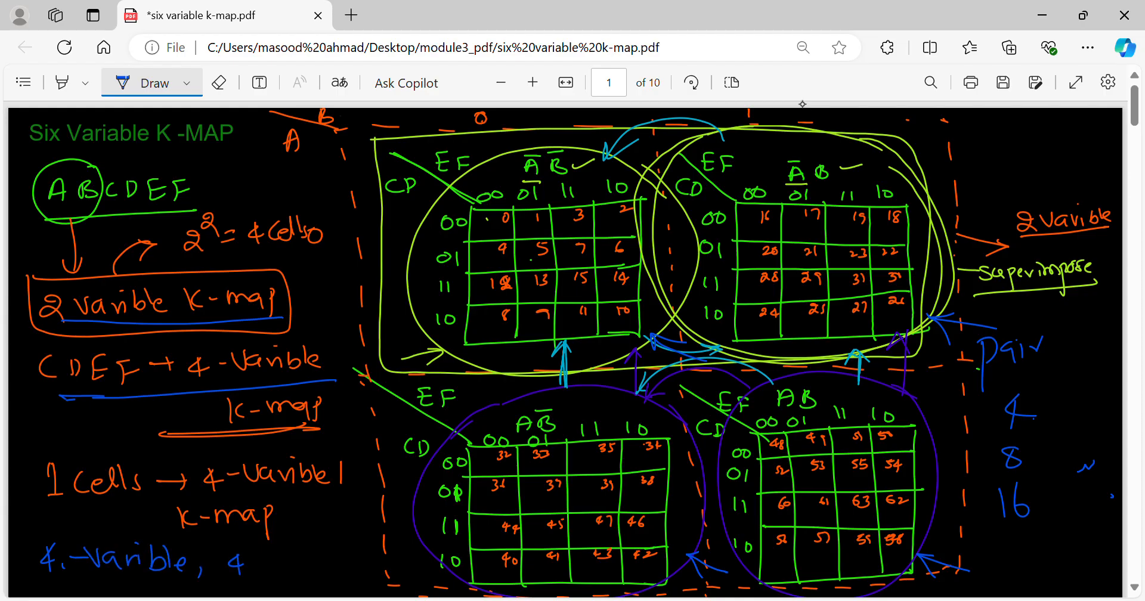
text(cells)
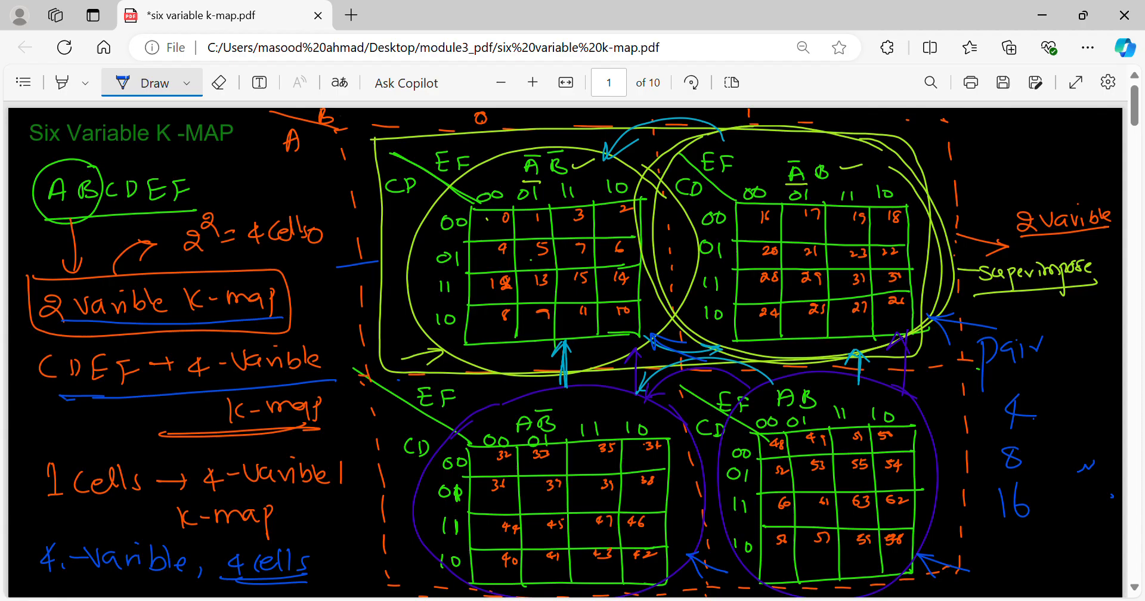
click(186, 82)
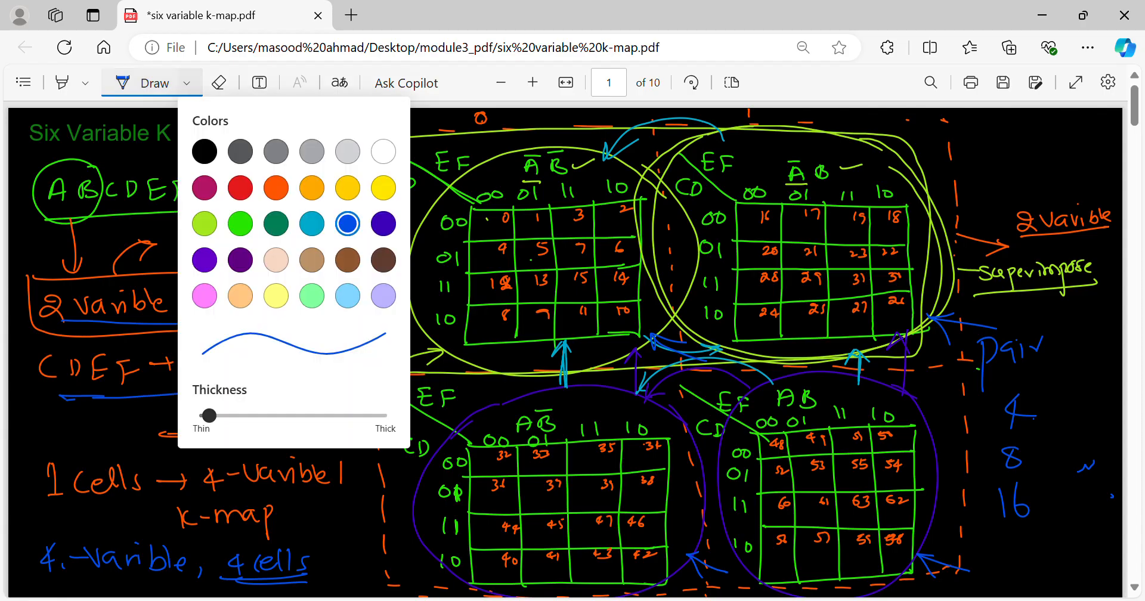
click(384, 223)
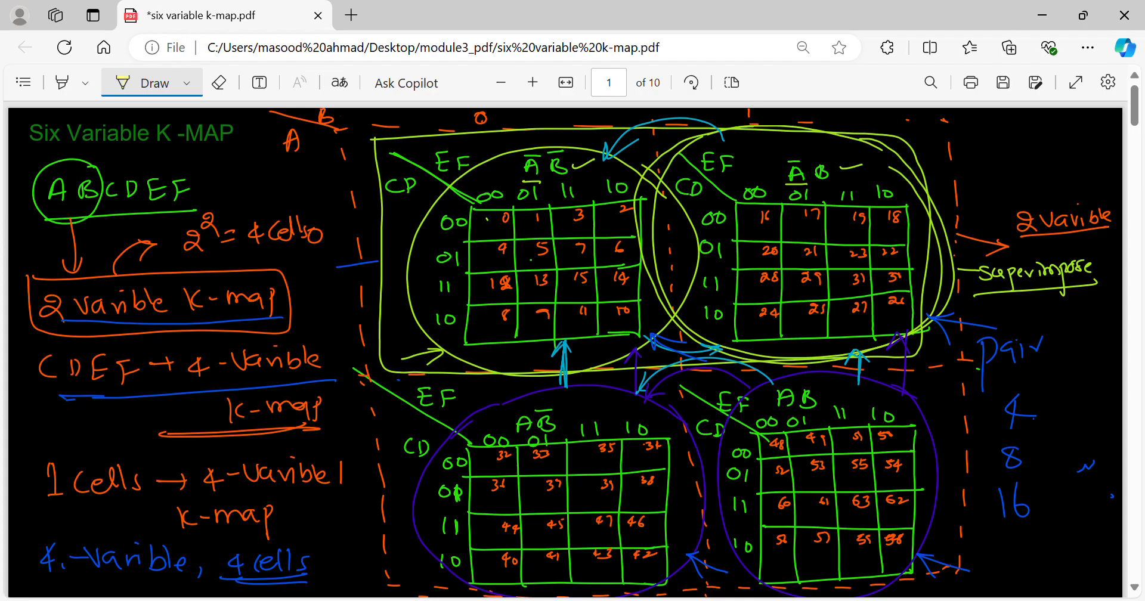
click(219, 82)
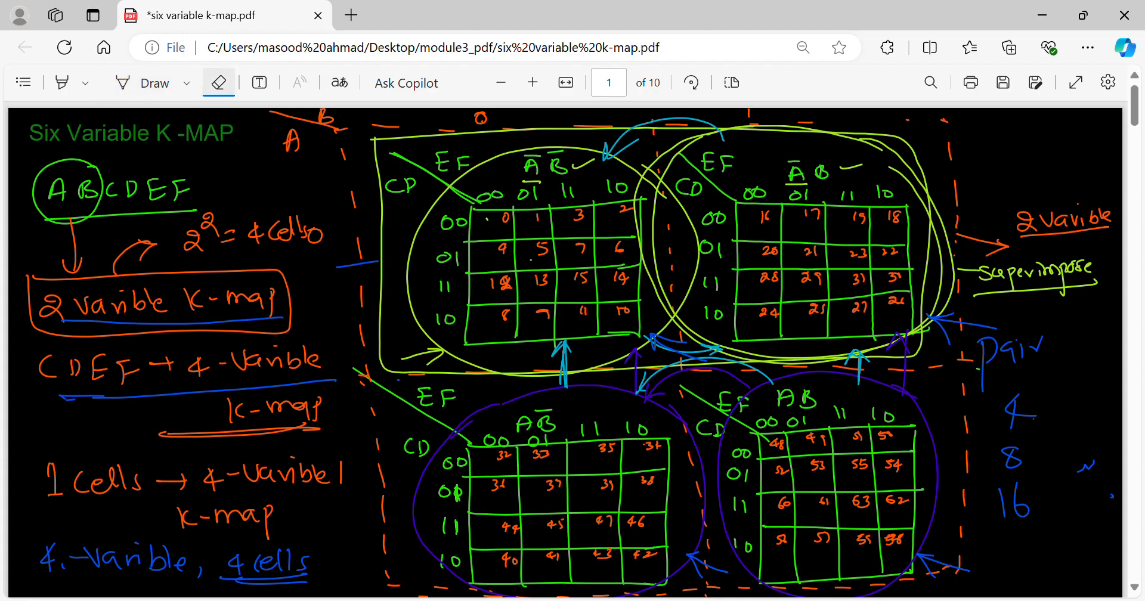
click(146, 82)
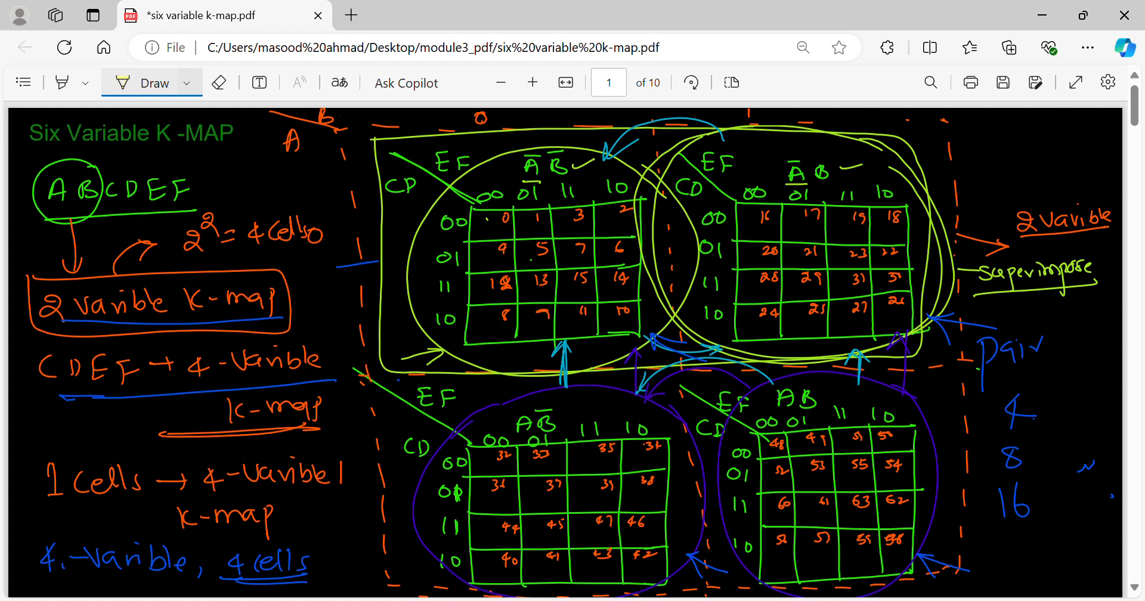